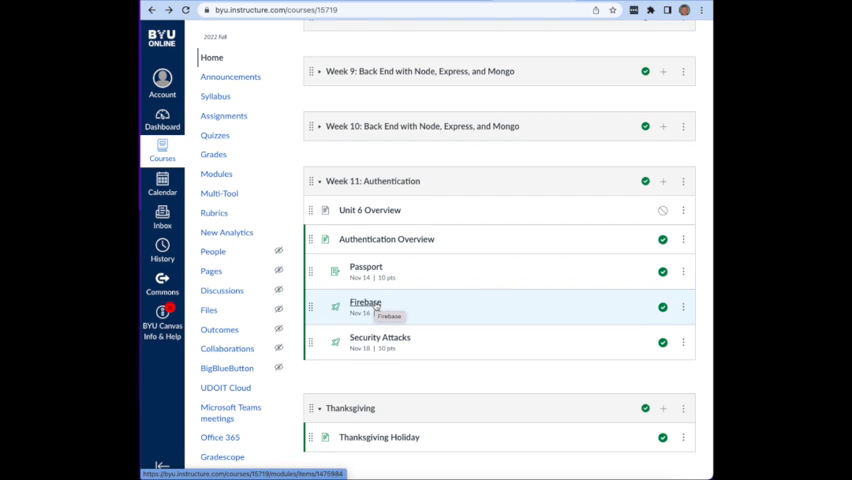
# From the Canvas Firebase quiz, reach the BYU-CS-260/firebase repo and show its HTTPS clone URL.
pyautogui.click(364, 302)
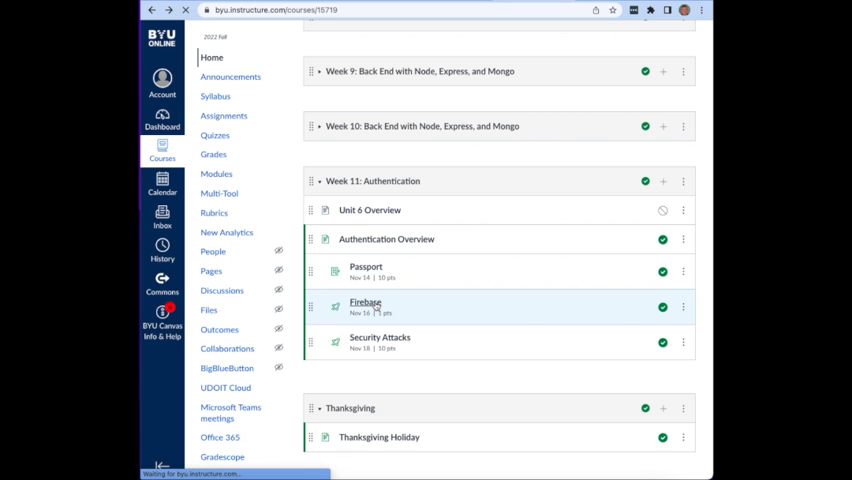
pyautogui.click(366, 302)
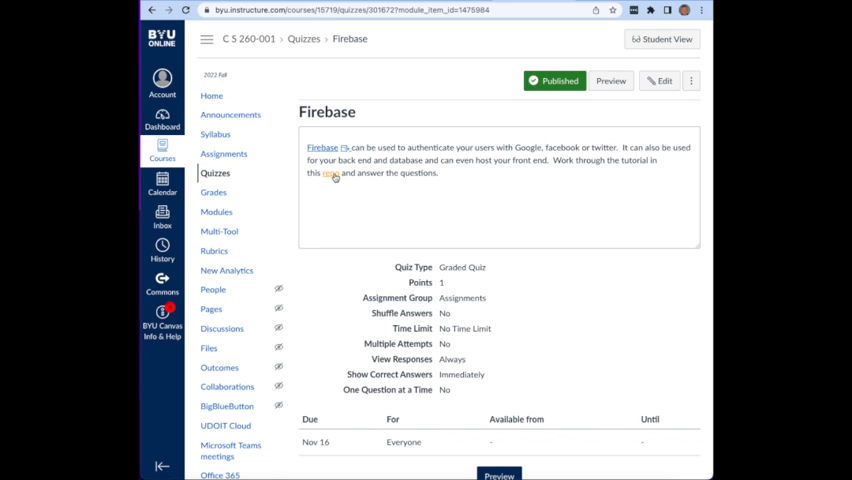
pyautogui.click(322, 148)
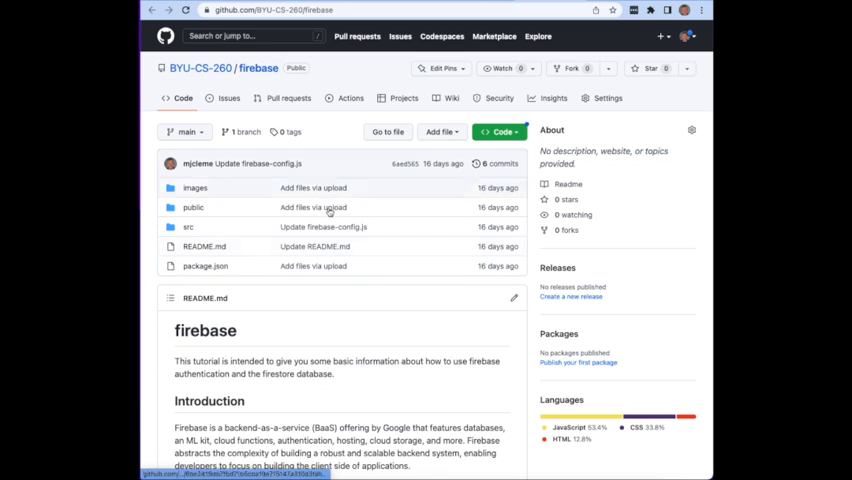
pyautogui.scroll(-3)
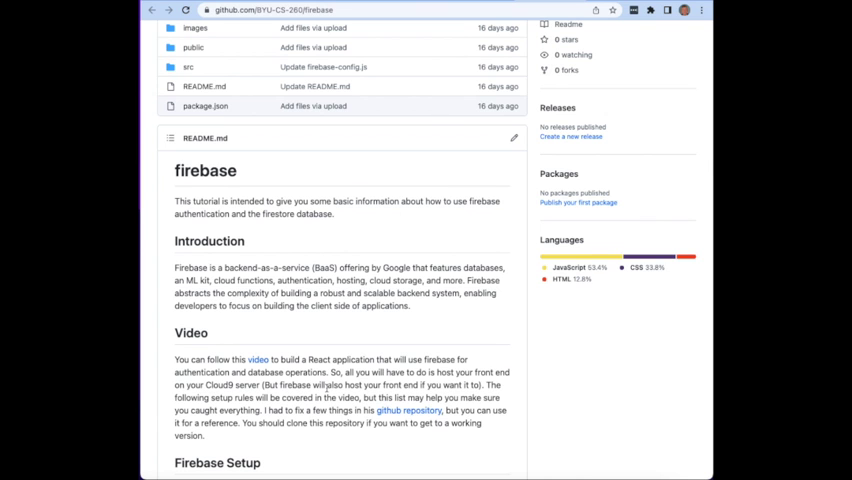
pyautogui.scroll(3)
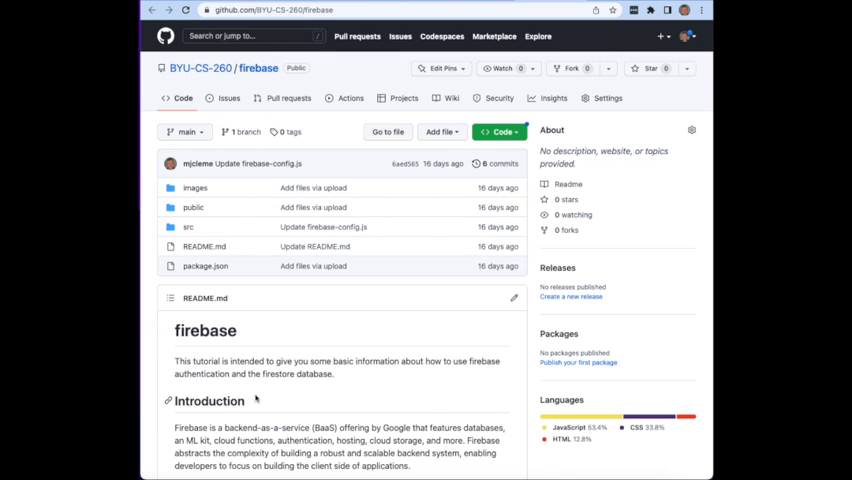
pyautogui.moveTo(260, 398)
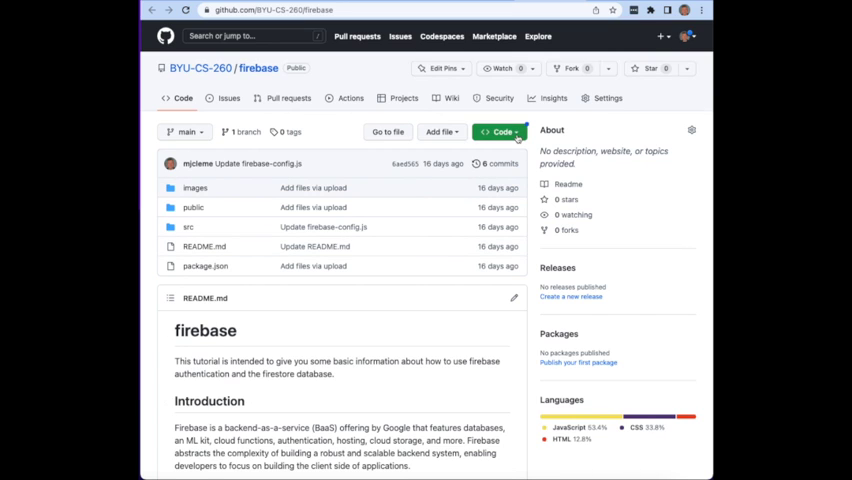
pyautogui.click(500, 132)
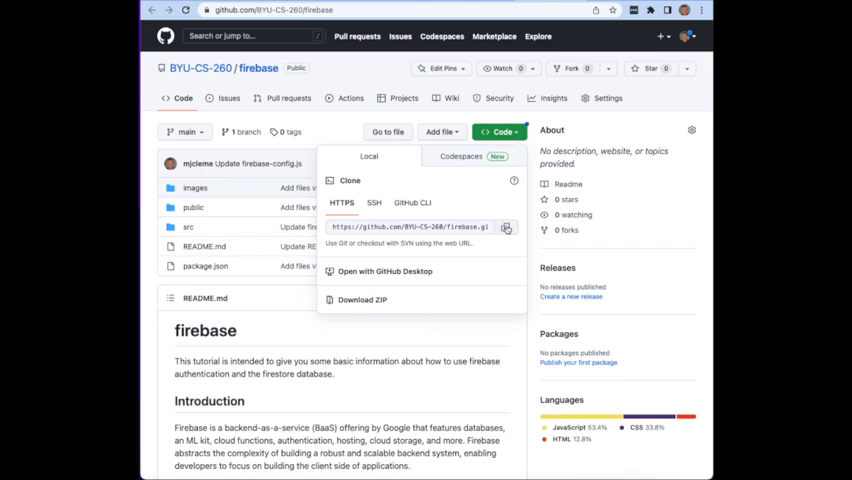
# In the Cloud9 terminal, git clone the firebase repo, cd into it and run npm install.
pyautogui.click(506, 228)
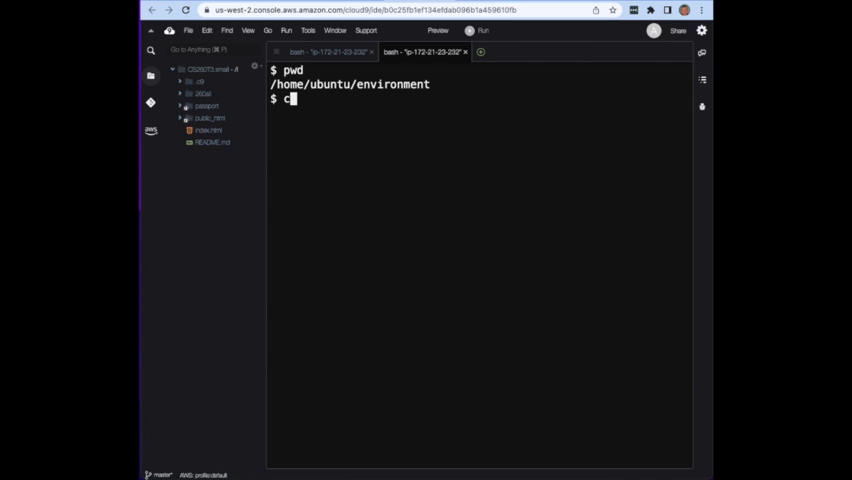
pyautogui.press('Backspace')
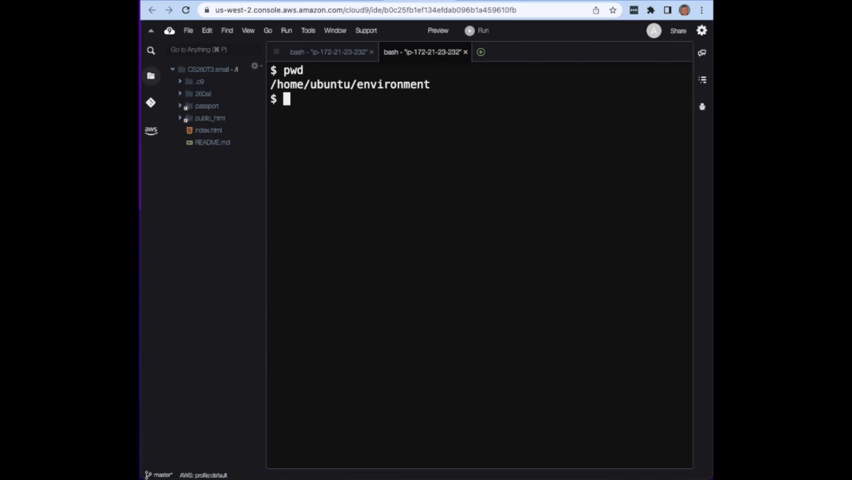
pyautogui.write('git clone https://github.com/BYU-CS-260/firebase.git')
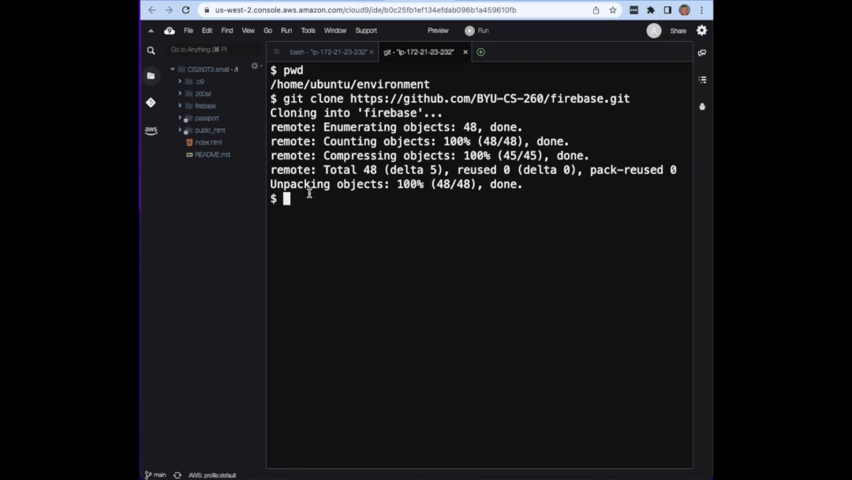
pyautogui.write('cd firebase')
pyautogui.write('ls')
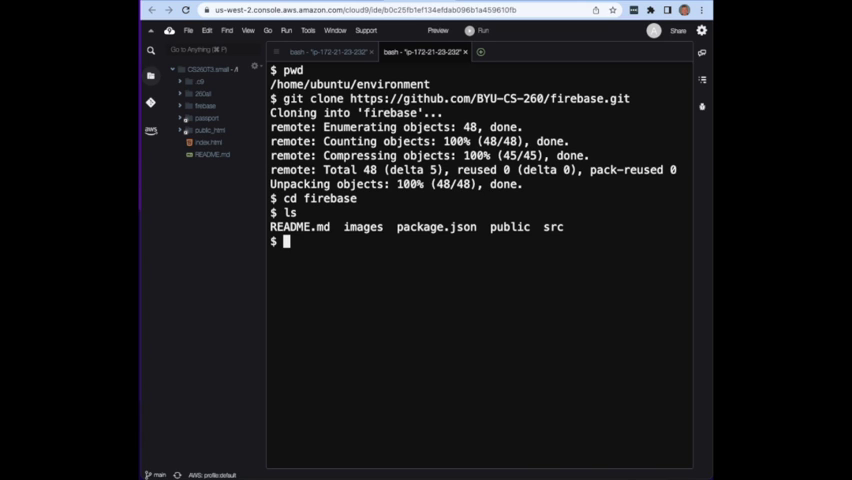
pyautogui.write('npm install')
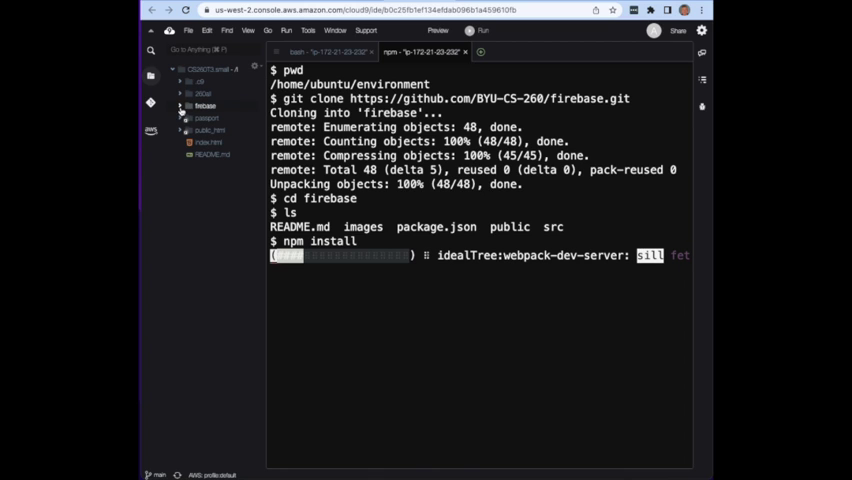
# Review the project's dependencies by scrolling through package.json in the editor.
pyautogui.click(184, 104)
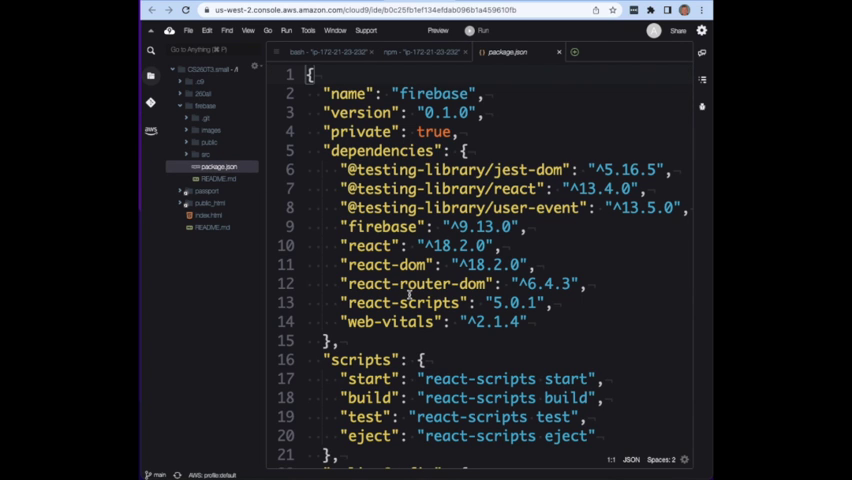
pyautogui.scroll(-3)
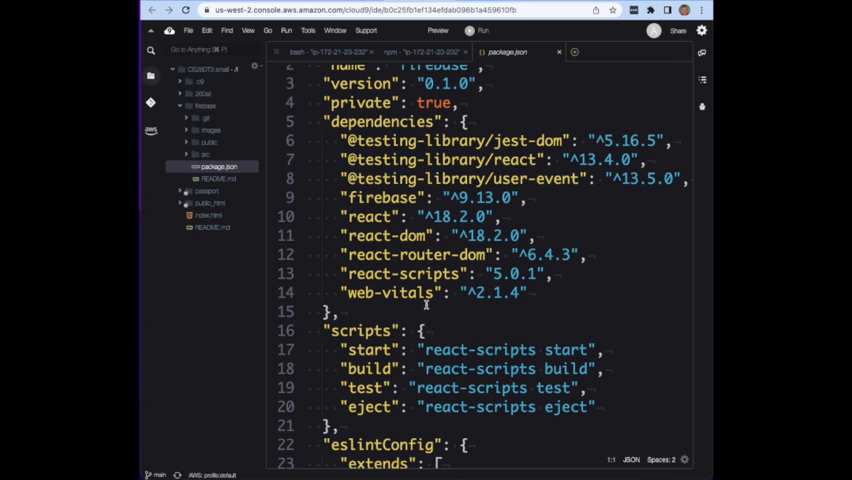
pyautogui.scroll(-3)
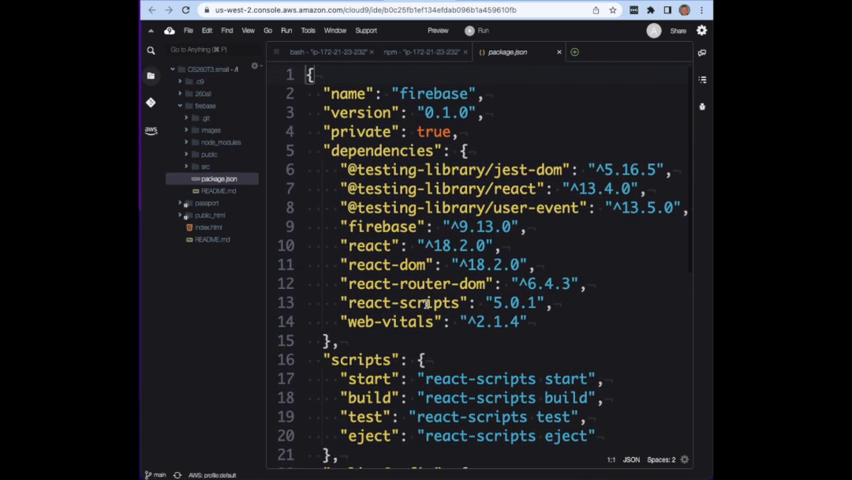
pyautogui.scroll(-3)
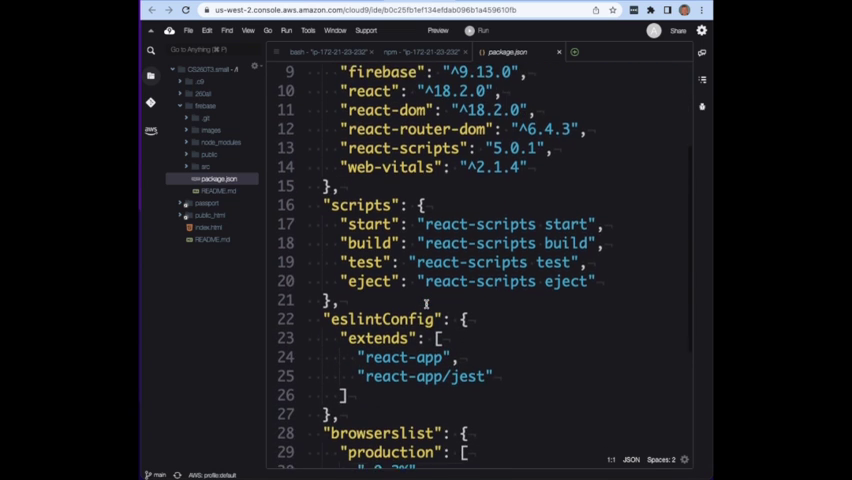
pyautogui.scroll(-3)
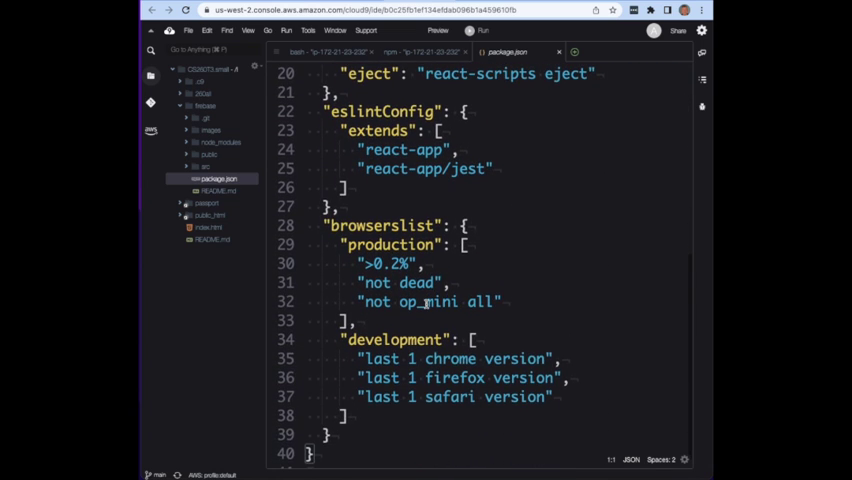
pyautogui.scroll(3)
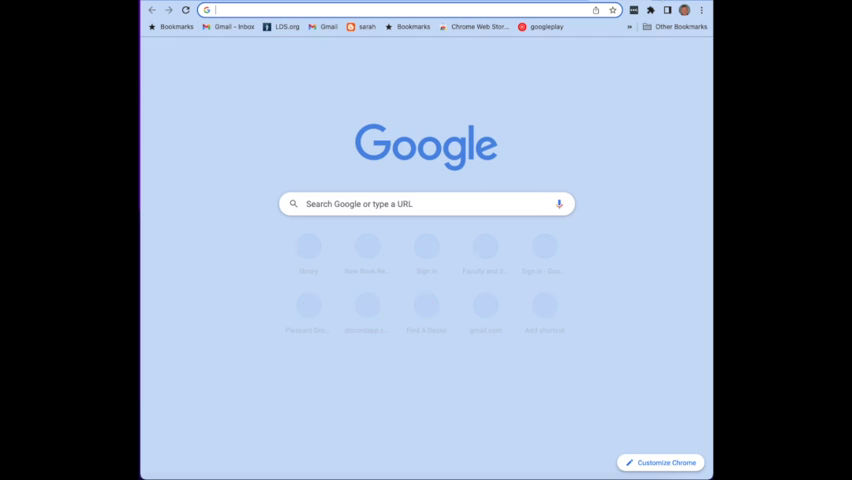
# Go to firebase.google.com, enter the console and start adding a new project.
pyautogui.write('firebase.com')
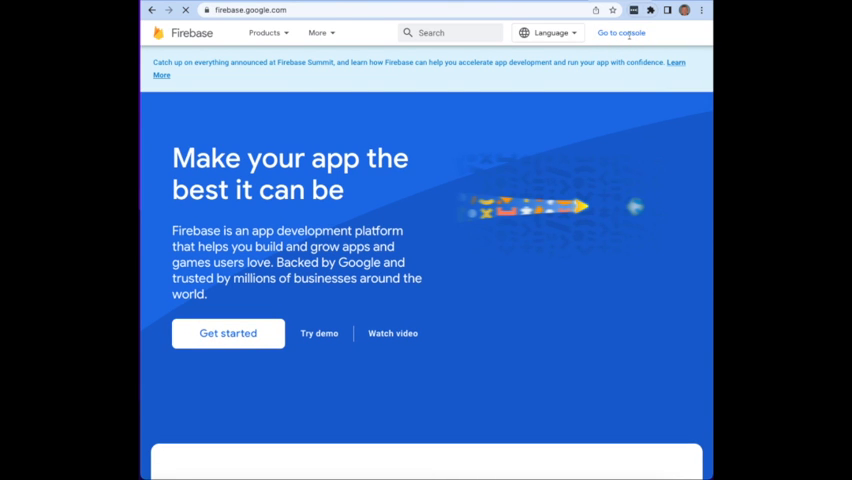
pyautogui.click(620, 32)
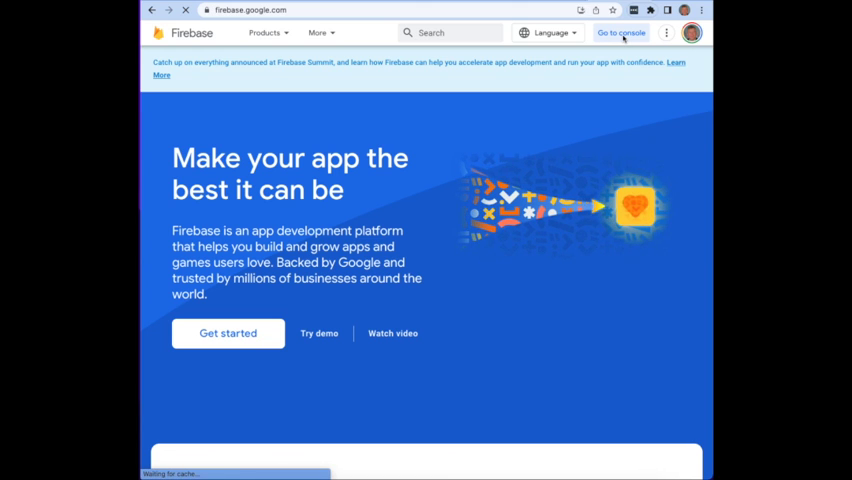
pyautogui.click(620, 32)
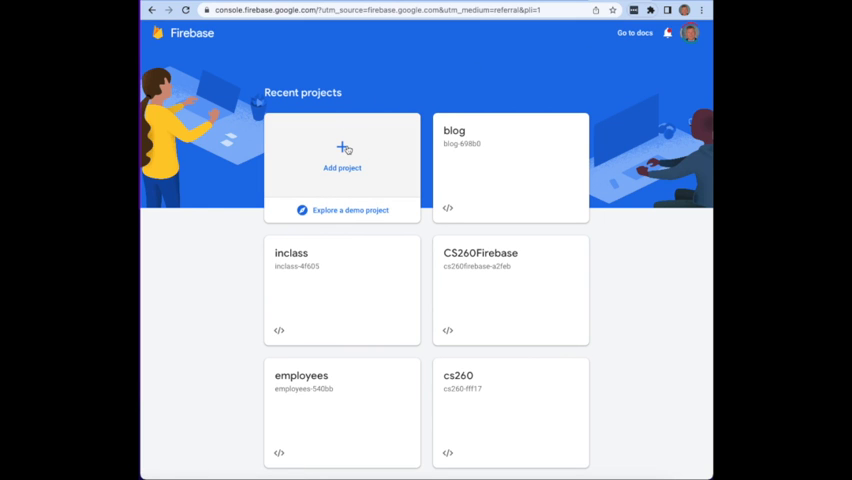
pyautogui.click(342, 156)
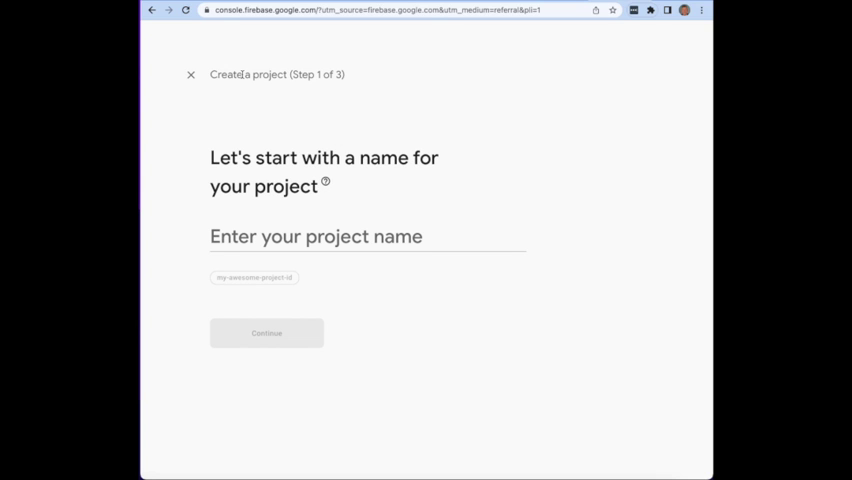
# Name the project firebaseblog, turn off Google Analytics, and create it.
pyautogui.click(368, 236)
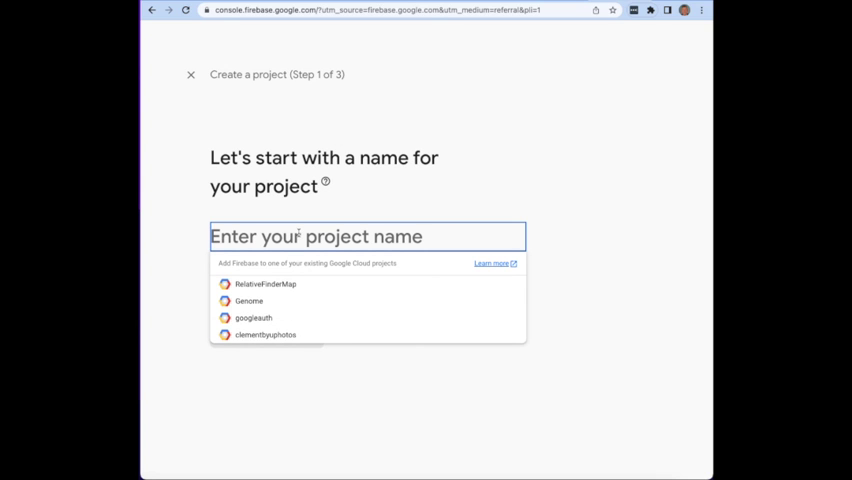
pyautogui.write('firebase')
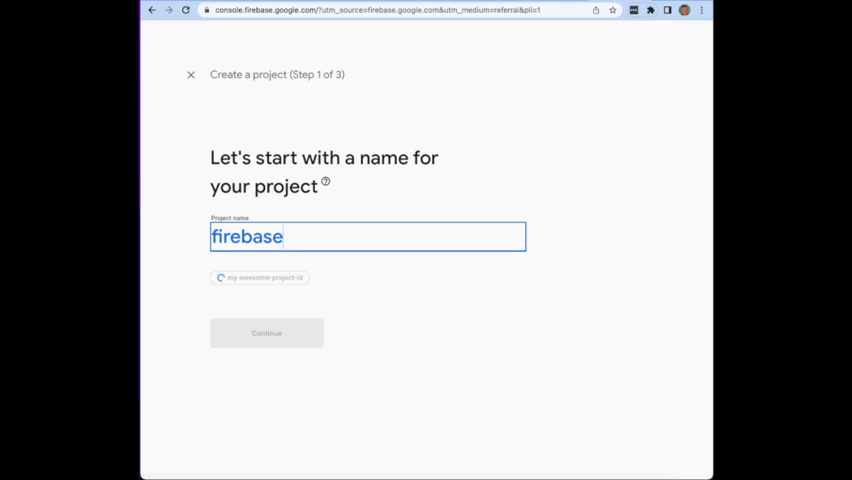
pyautogui.write('blog')
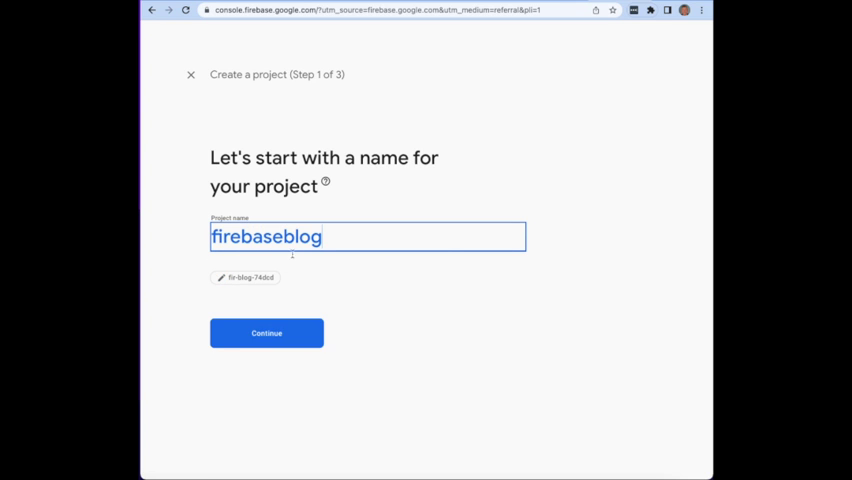
pyautogui.click(266, 332)
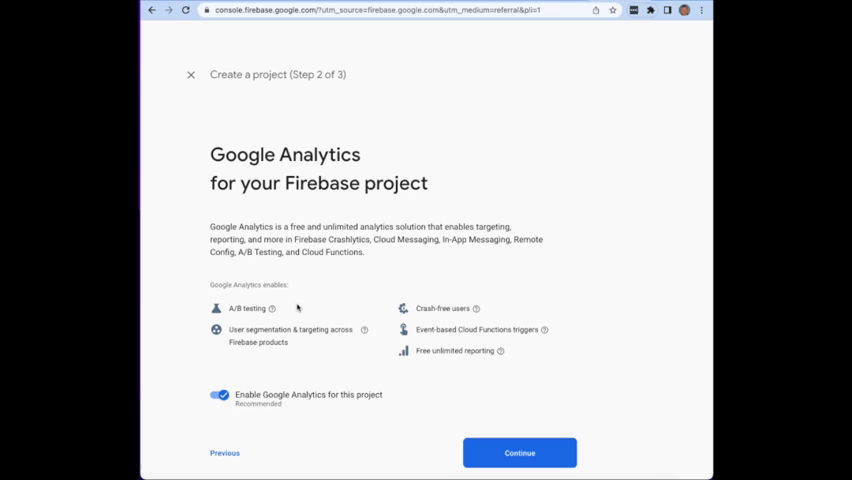
pyautogui.moveTo(426, 388)
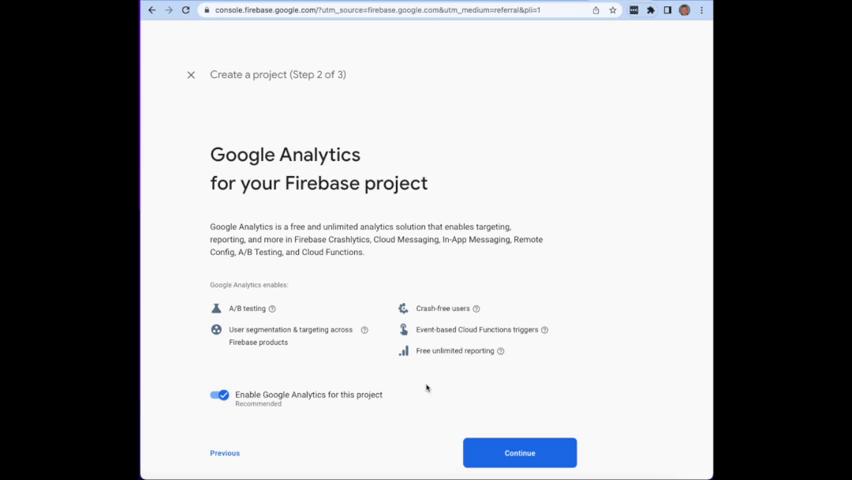
pyautogui.click(220, 396)
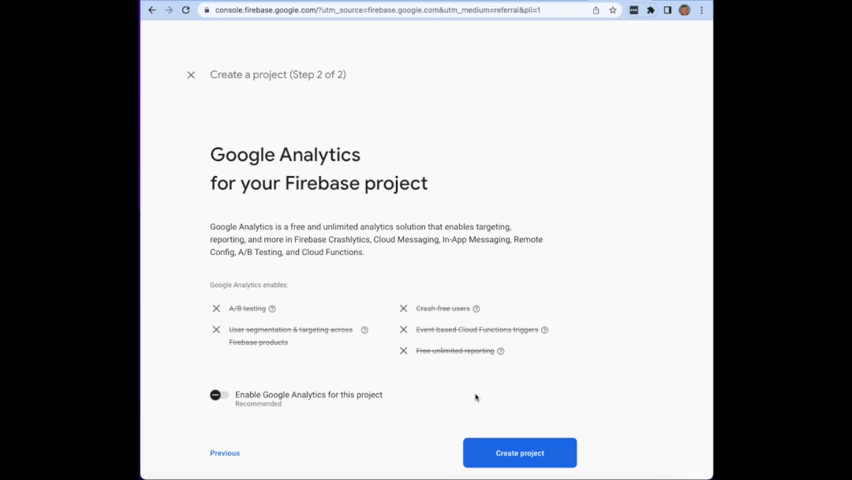
pyautogui.click(520, 452)
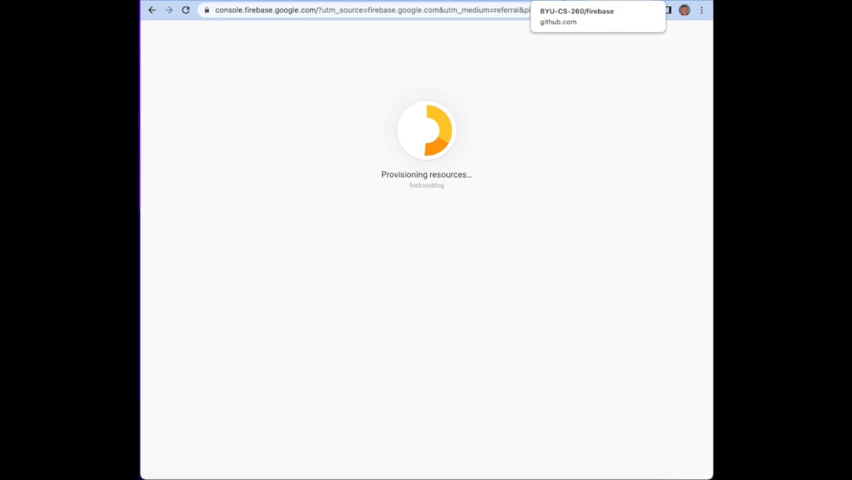
# Read through the README's Firebase Setup section while the project is provisioned.
pyautogui.click(596, 16)
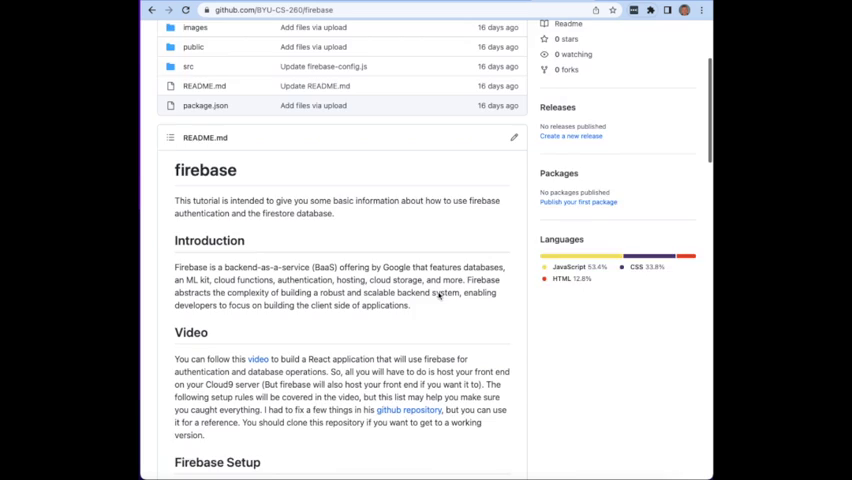
pyautogui.scroll(-3)
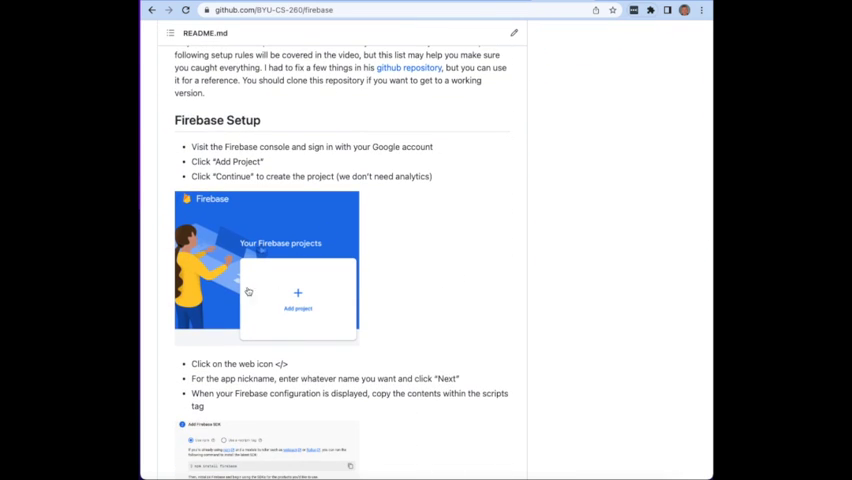
pyautogui.scroll(-3)
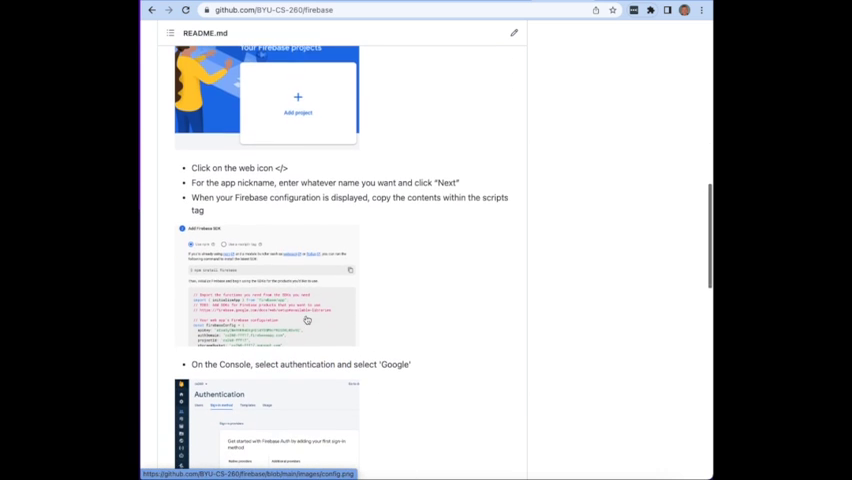
pyautogui.scroll(-3)
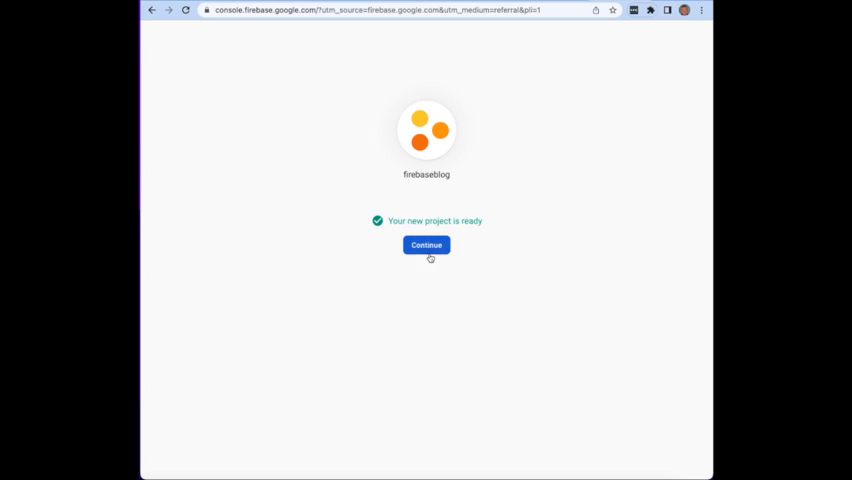
# Enter the new project and register a web app nicknamed 260blog.
pyautogui.click(426, 244)
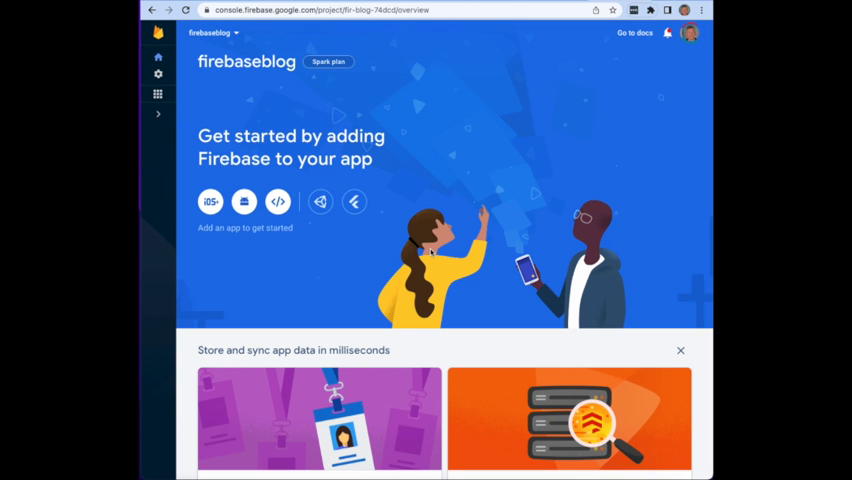
pyautogui.moveTo(234, 102)
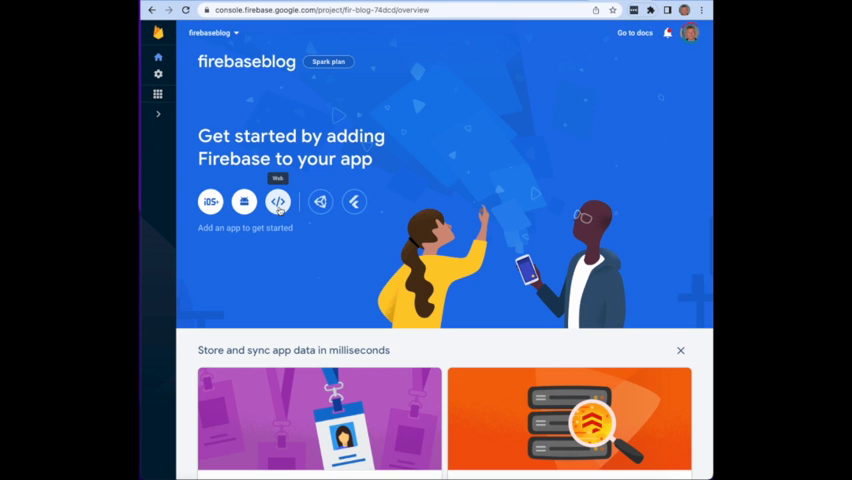
pyautogui.click(278, 200)
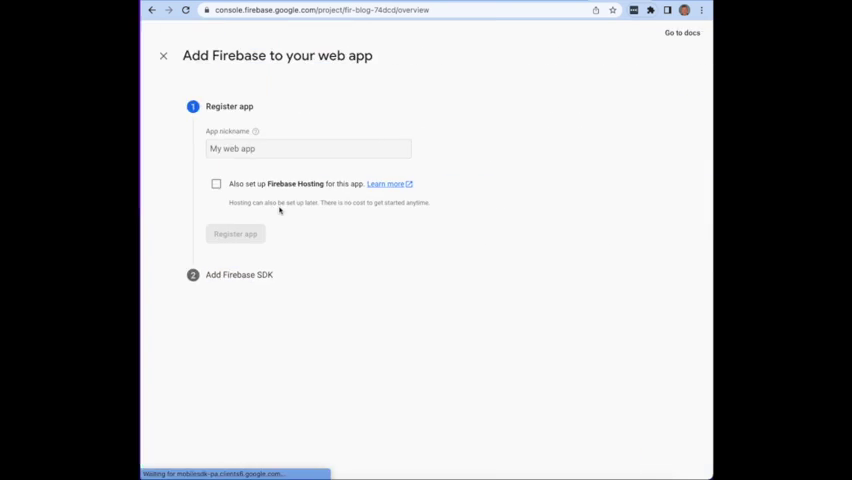
pyautogui.click(308, 148)
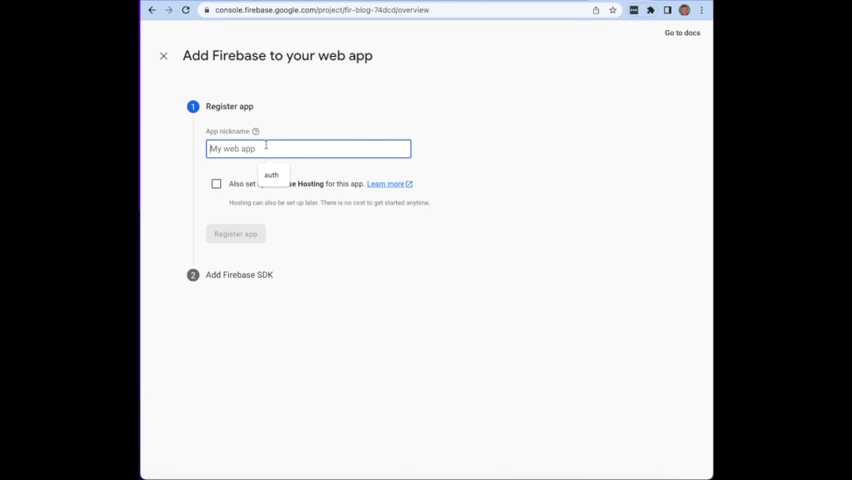
pyautogui.write('260gl')
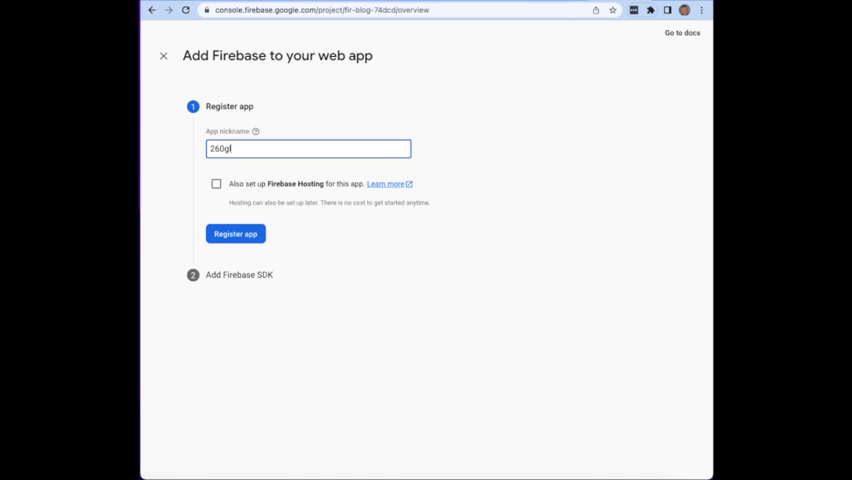
pyautogui.write('blog')
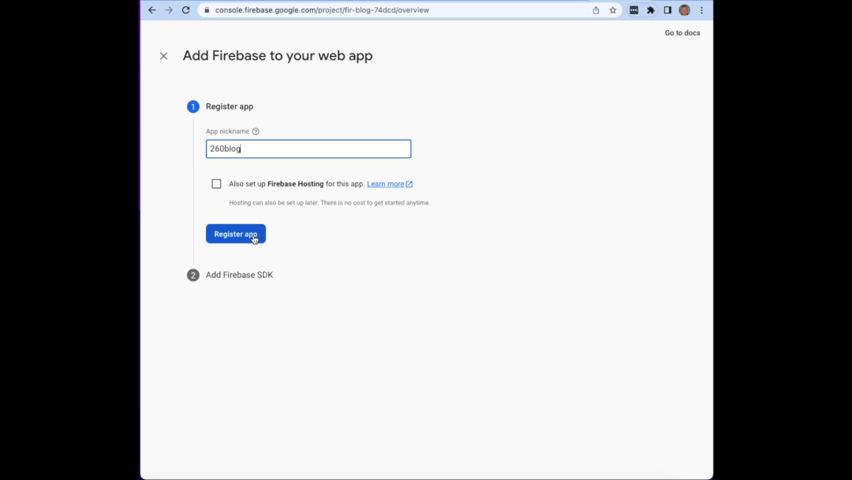
pyautogui.click(236, 234)
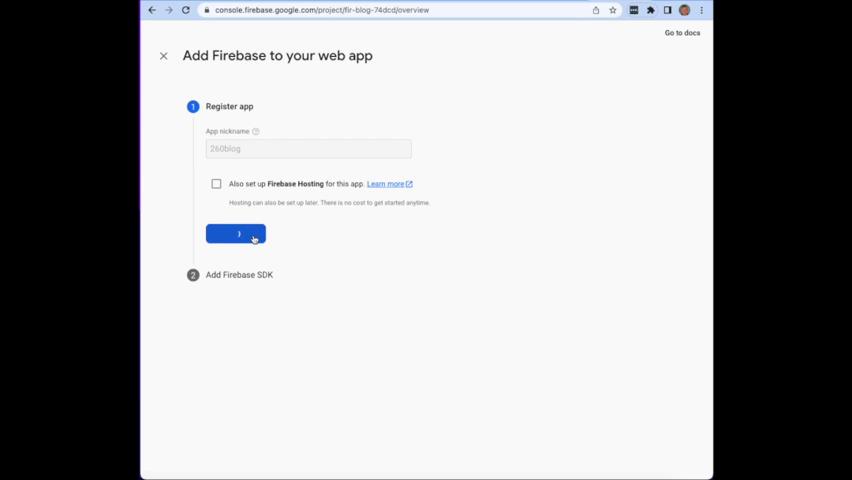
pyautogui.click(236, 234)
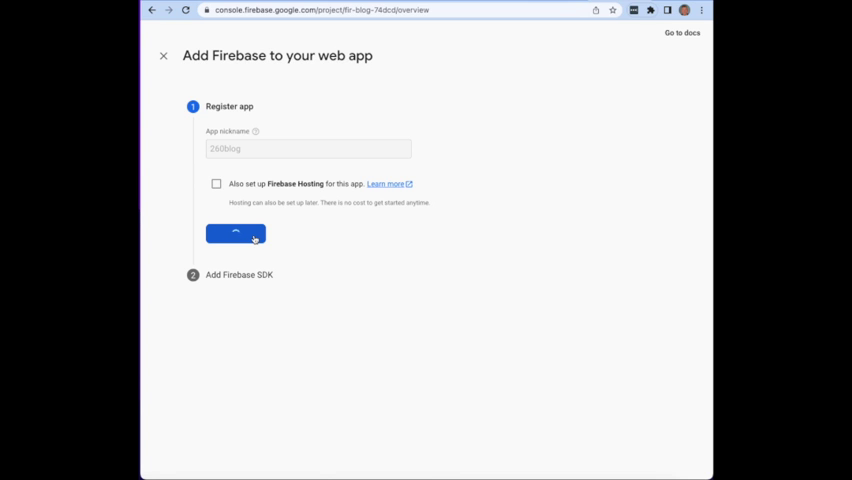
pyautogui.click(236, 232)
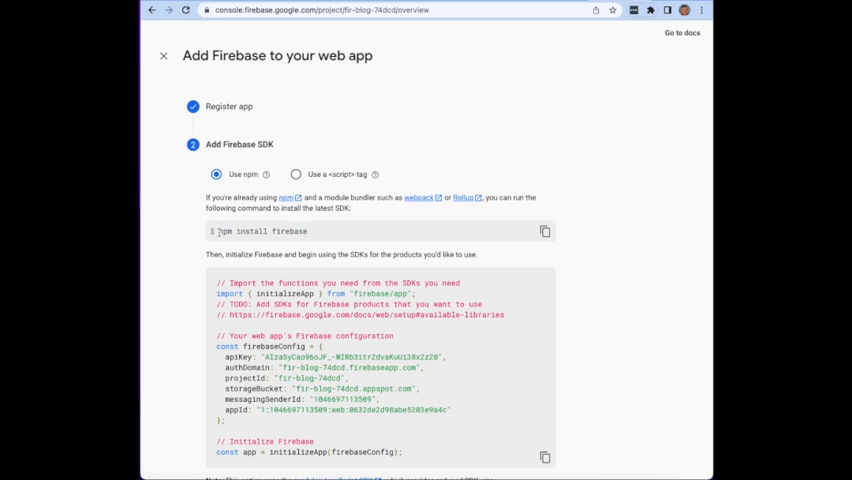
# Copy the generated firebase install/config code and continue to the console.
pyautogui.moveTo(204, 232); pyautogui.dragTo(308, 232)
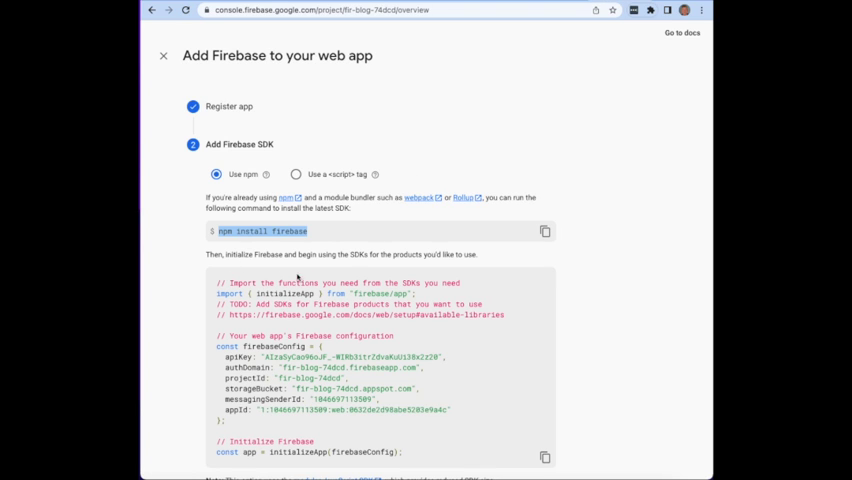
pyautogui.scroll(-3)
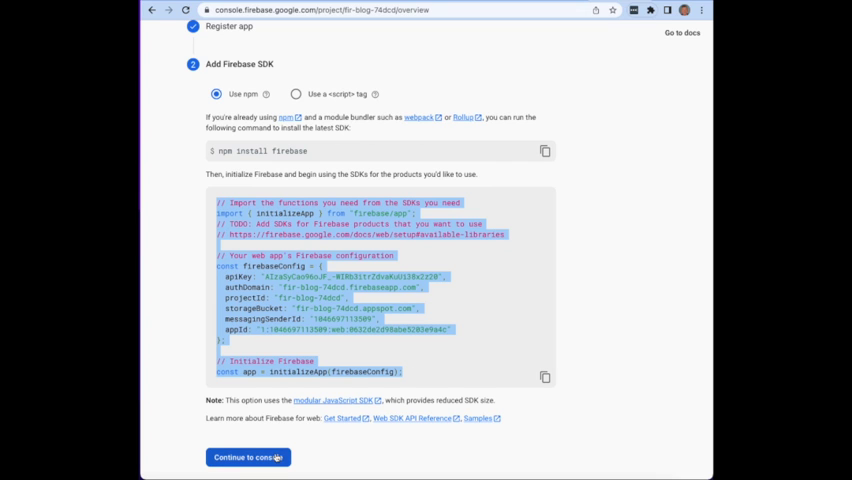
pyautogui.click(248, 456)
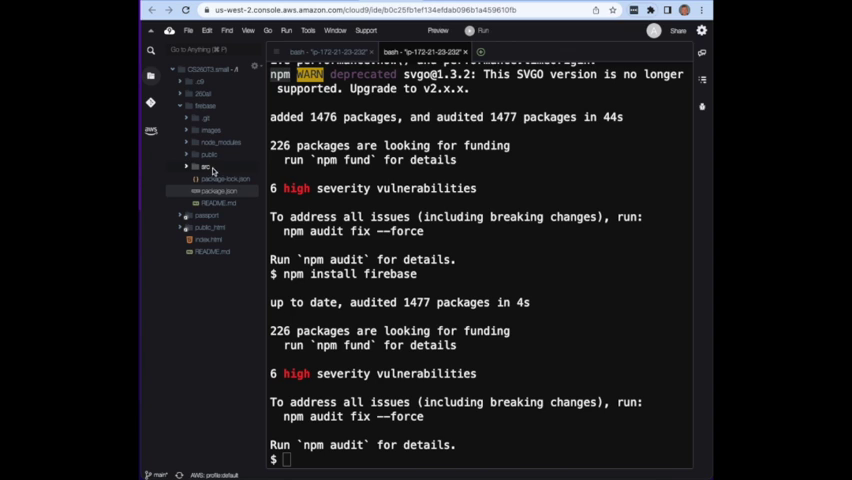
# Paste the project's real firebaseConfig over the placeholder block in firebase-config.js.
pyautogui.click(200, 168)
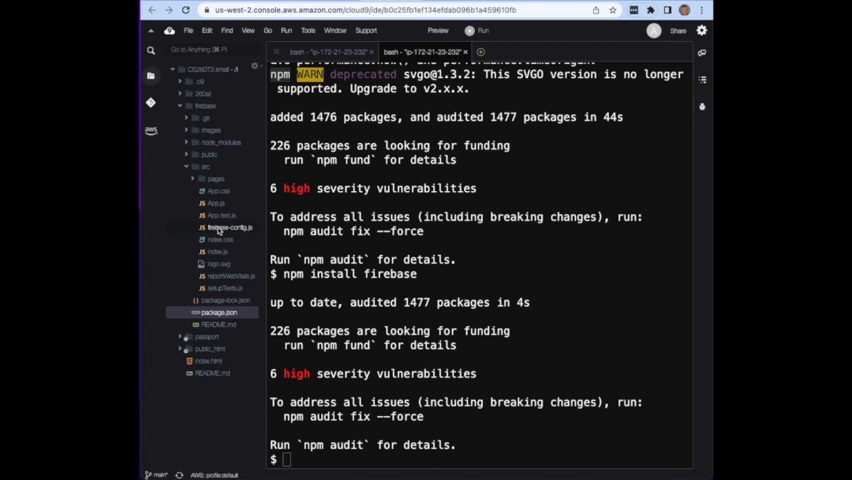
pyautogui.moveTo(218, 232)
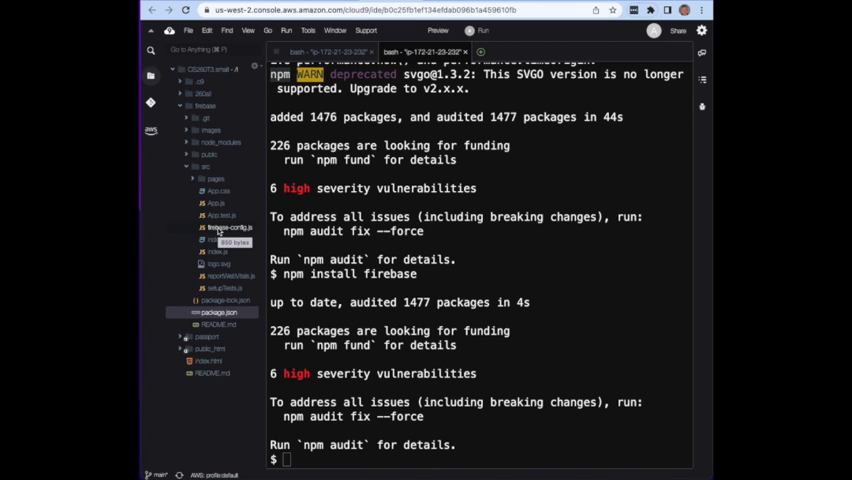
pyautogui.click(216, 260)
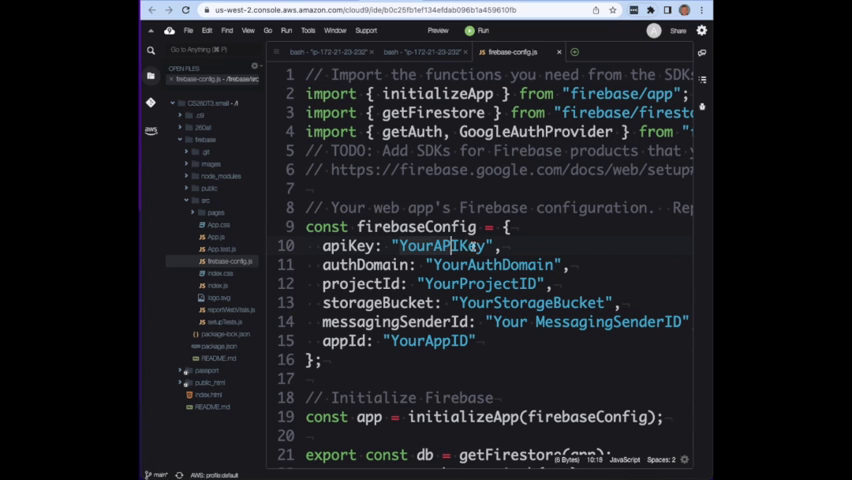
pyautogui.moveTo(458, 244); pyautogui.dragTo(528, 304)
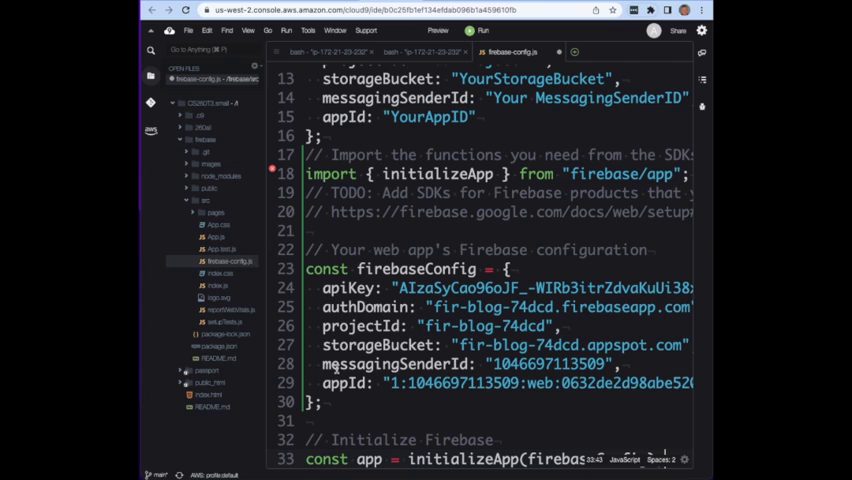
pyautogui.moveTo(358, 268)
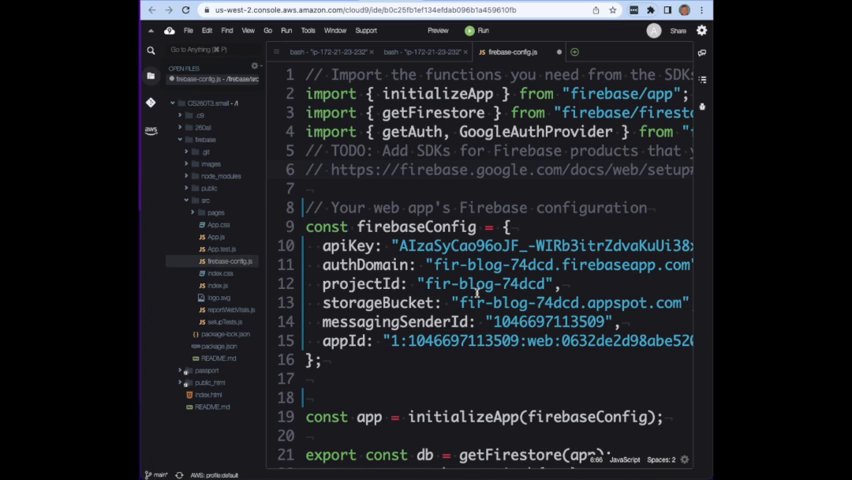
pyautogui.moveTo(512, 52)
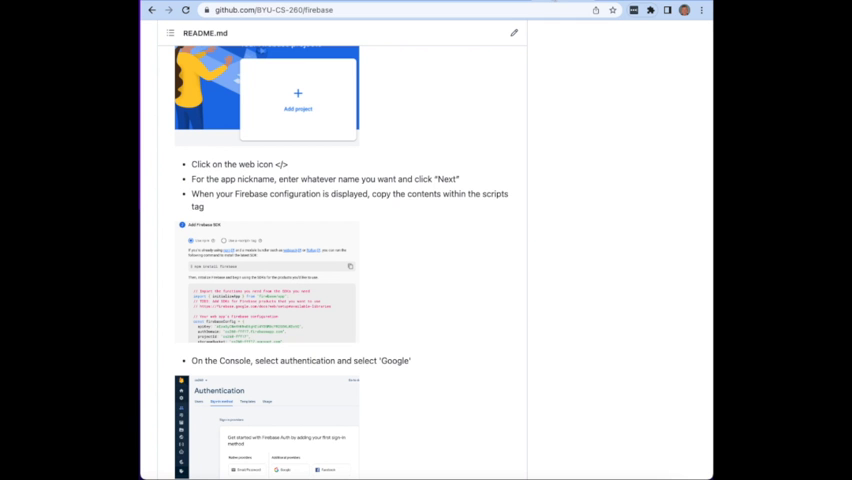
# Read the README's Authentication steps, then go back to the firebaseblog console overview.
pyautogui.scroll(-3)
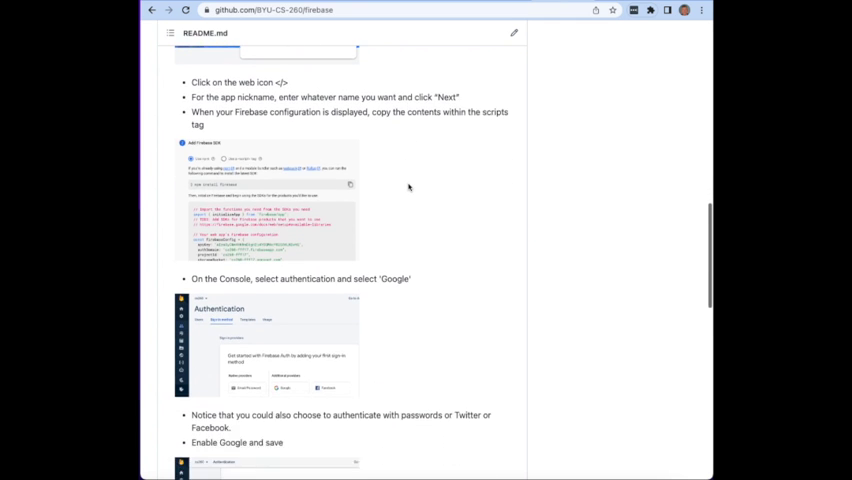
pyautogui.scroll(-3)
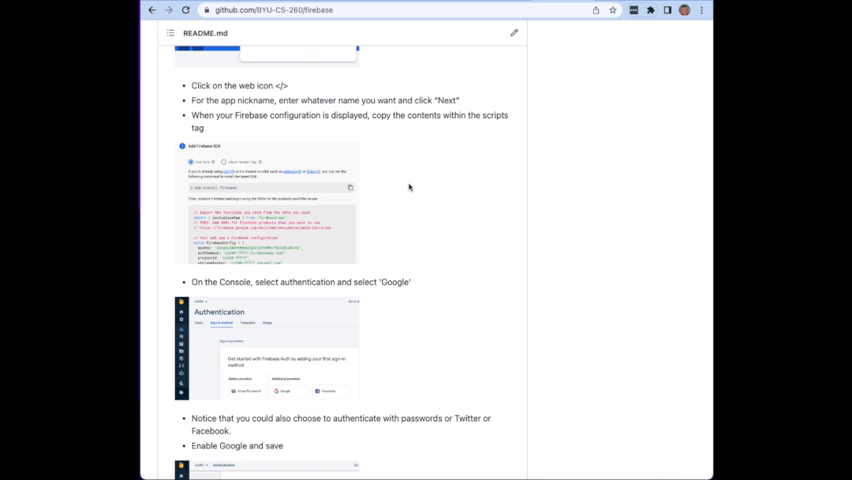
pyautogui.scroll(-3)
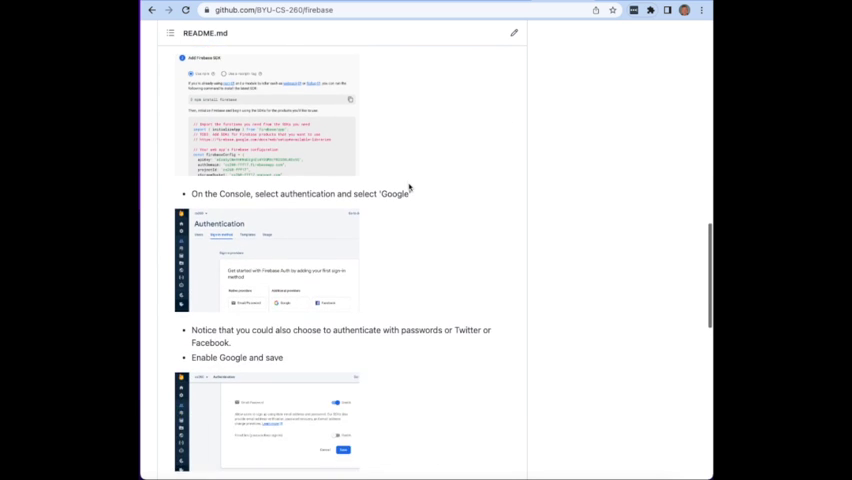
pyautogui.scroll(-3)
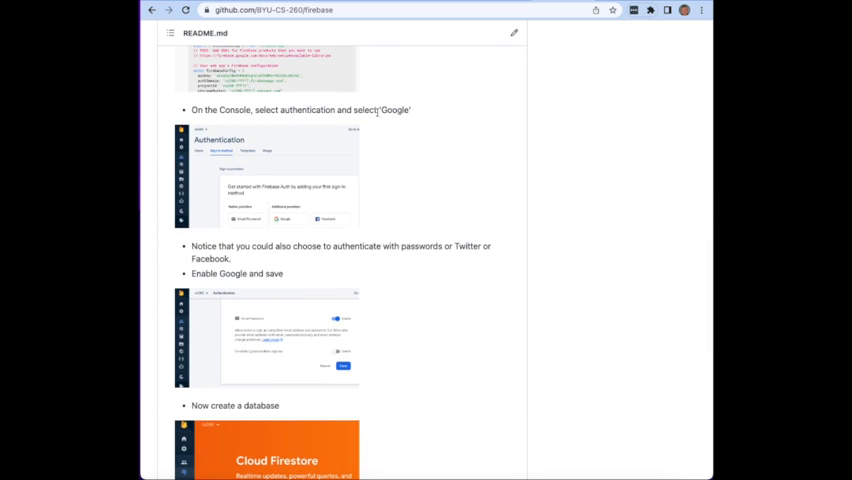
pyautogui.moveTo(408, 200)
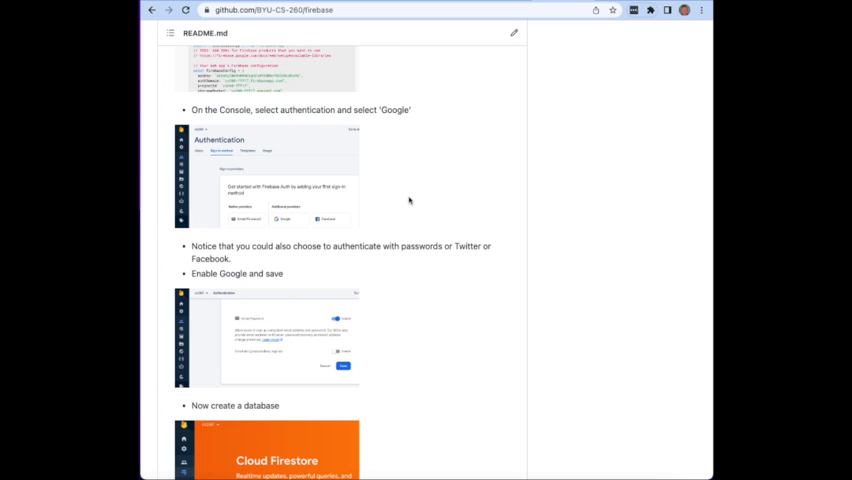
pyautogui.moveTo(484, 78)
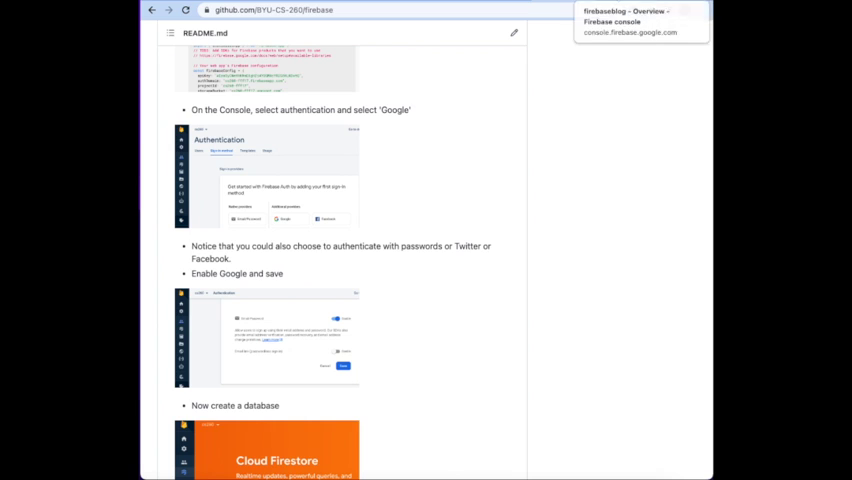
pyautogui.click(640, 22)
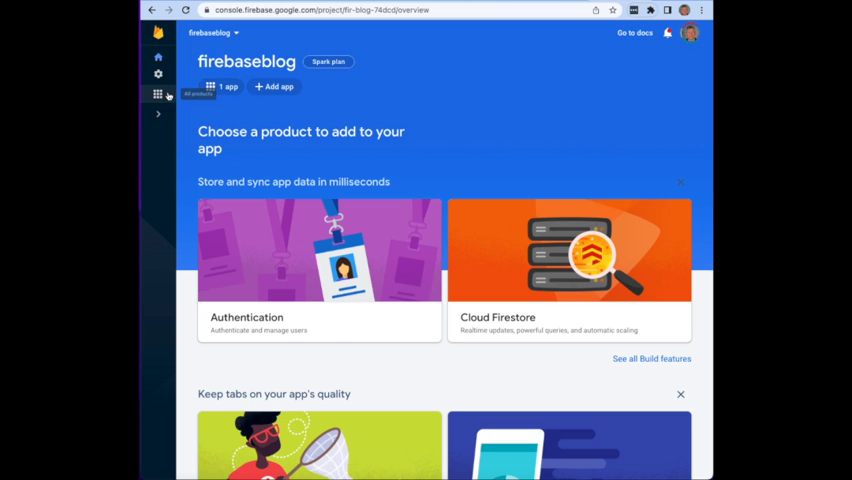
# Under Build > Authentication, get started and choose Google as the sign-in provider.
pyautogui.click(158, 96)
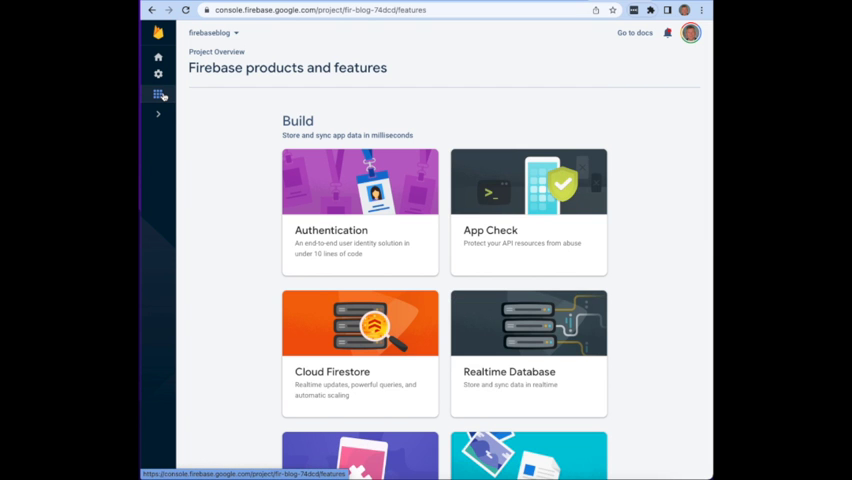
pyautogui.click(360, 210)
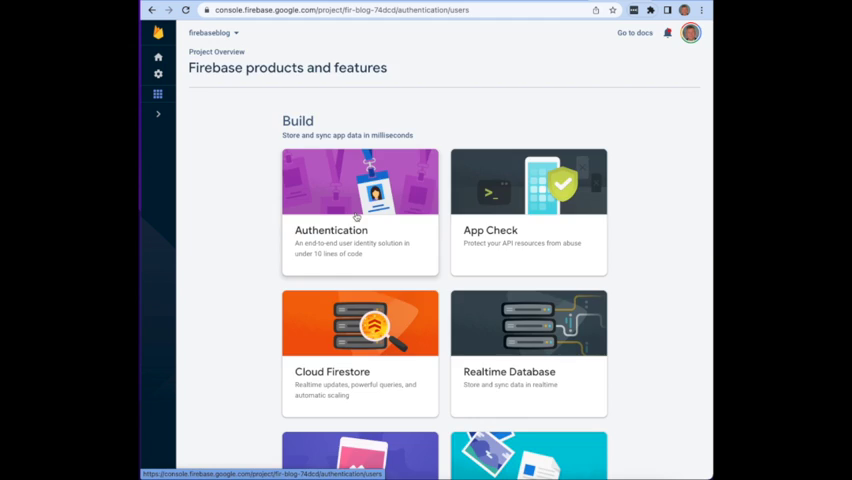
pyautogui.click(360, 210)
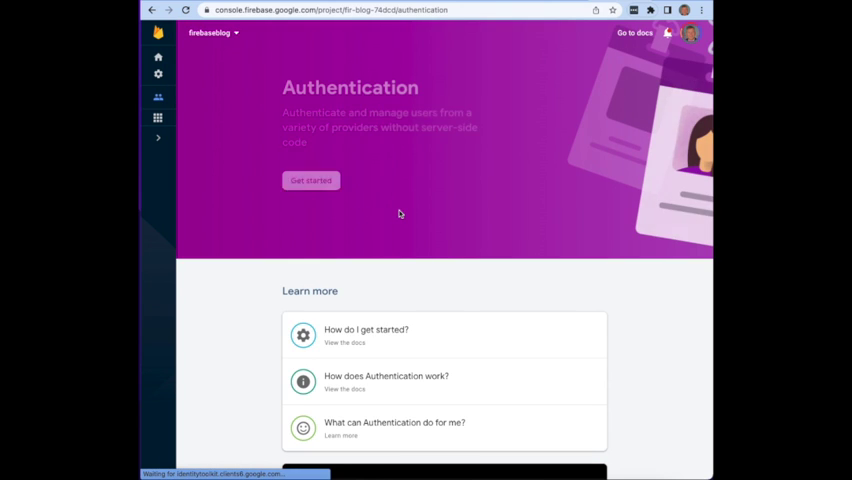
pyautogui.click(310, 180)
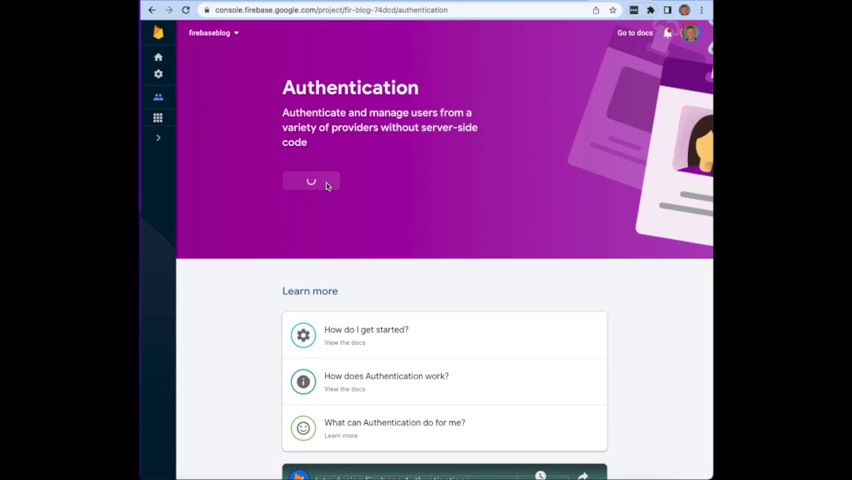
pyautogui.click(312, 180)
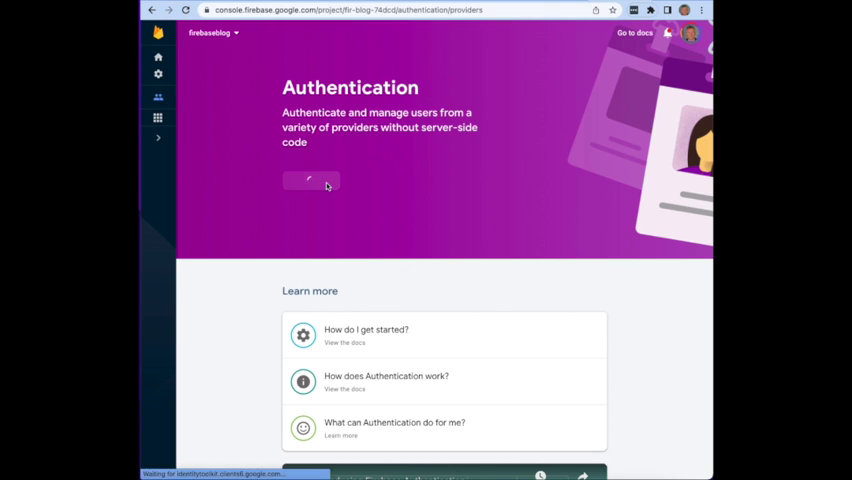
pyautogui.click(312, 180)
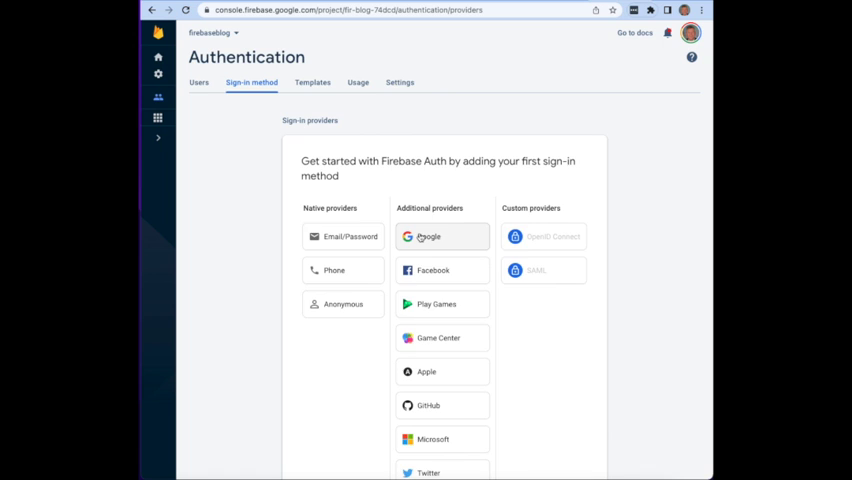
pyautogui.click(428, 236)
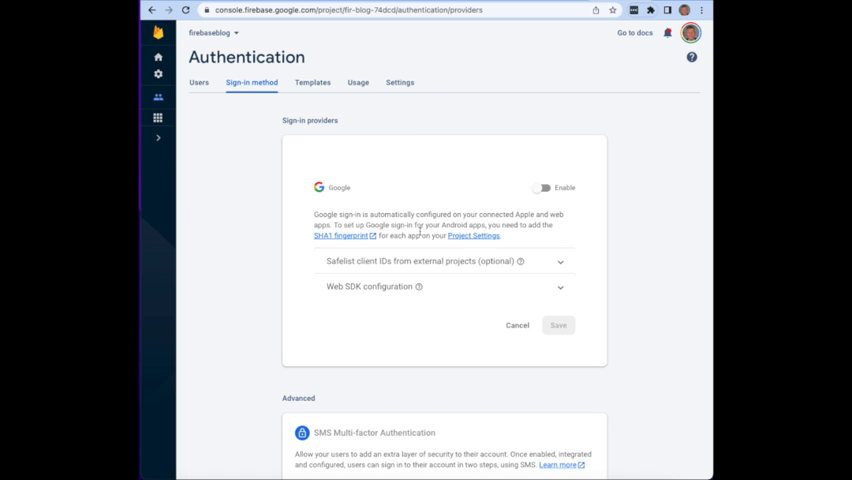
pyautogui.moveTo(418, 230)
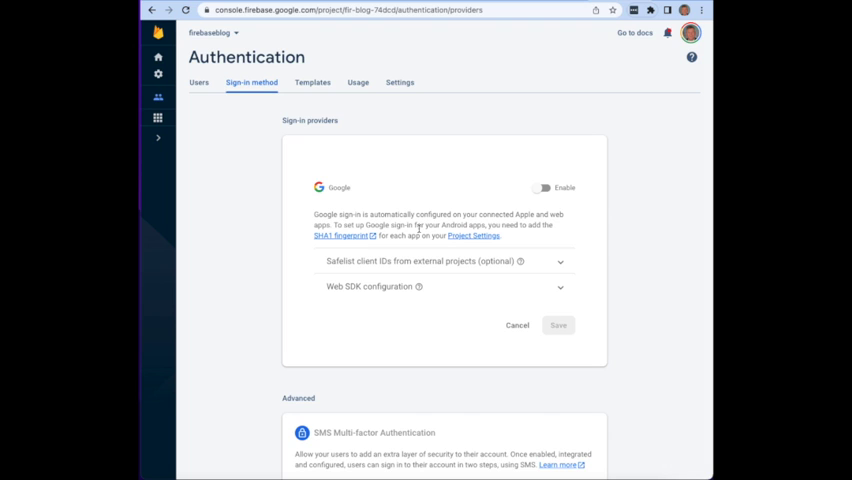
# Enable Google sign-in with the support email set and save it as an enabled provider.
pyautogui.click(544, 188)
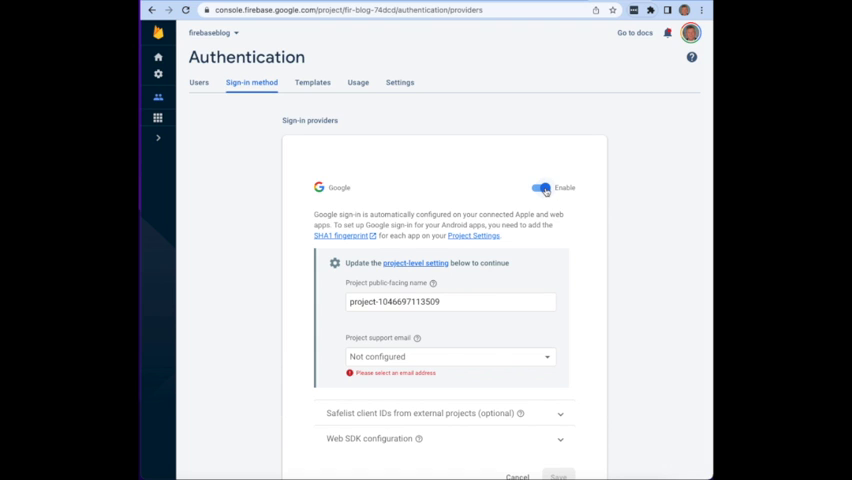
pyautogui.scroll(-3)
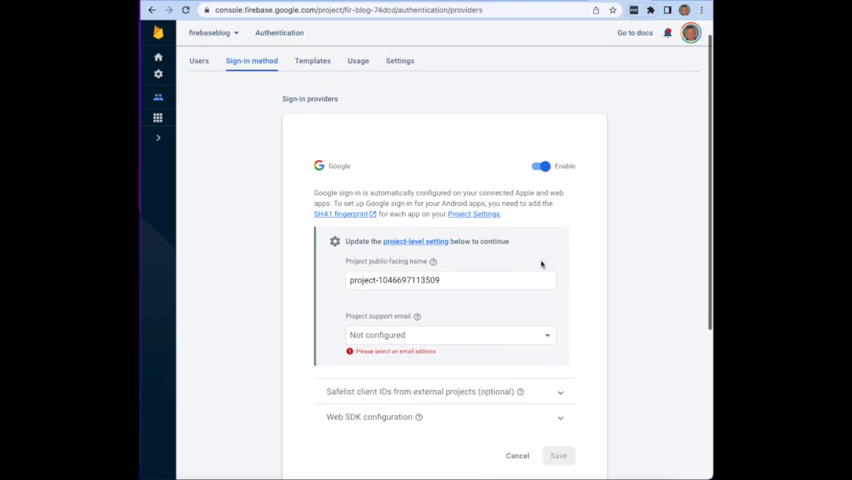
pyautogui.scroll(-3)
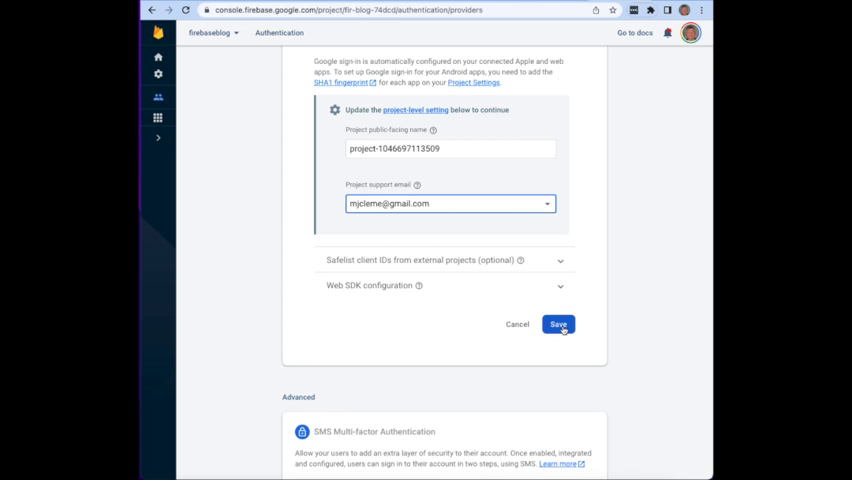
pyautogui.click(558, 324)
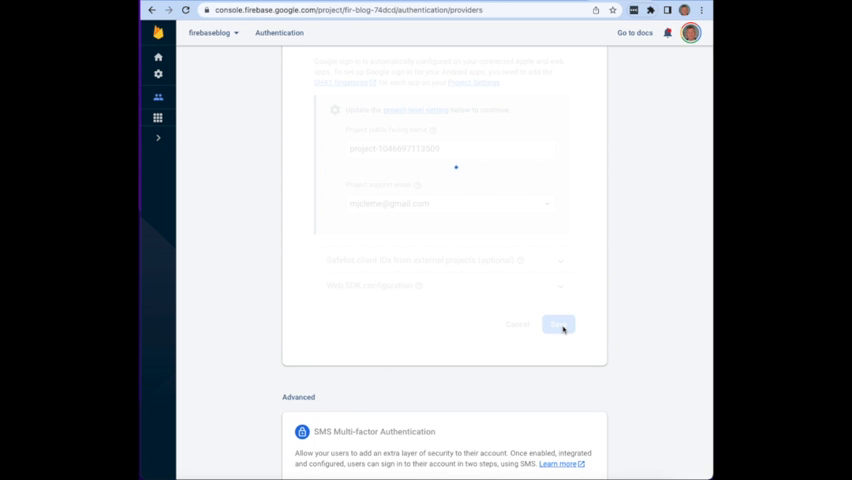
pyautogui.click(558, 324)
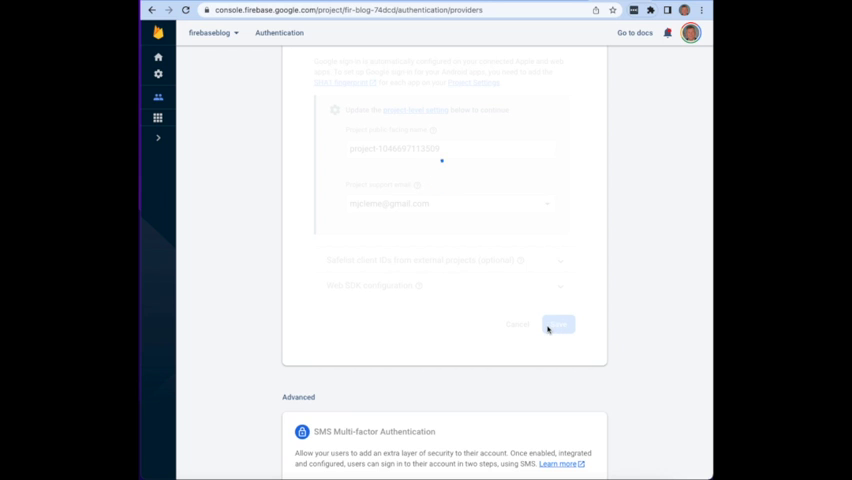
pyautogui.click(556, 324)
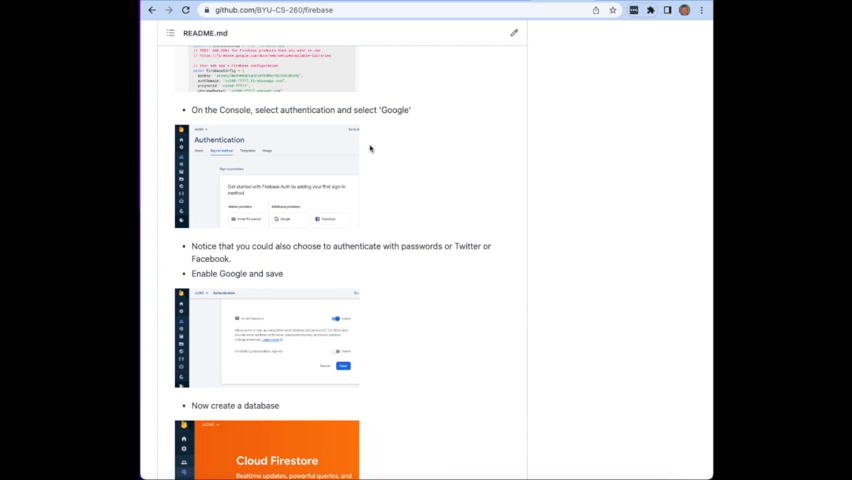
pyautogui.scroll(-3)
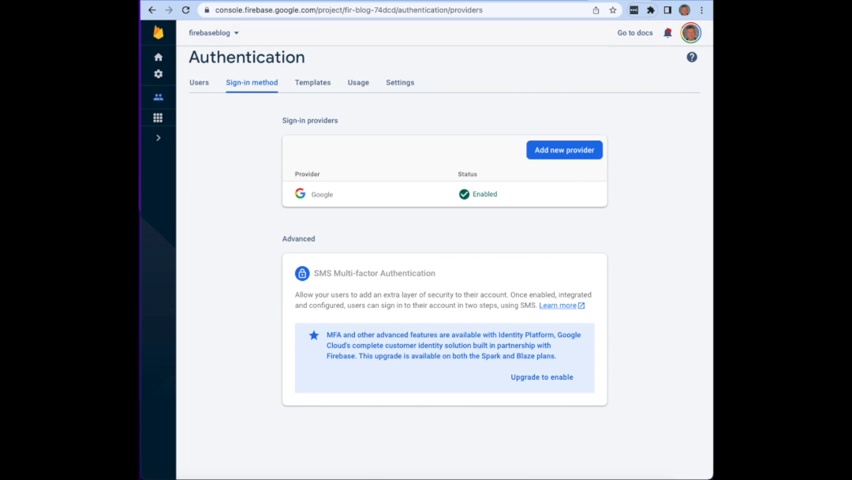
pyautogui.moveTo(352, 228)
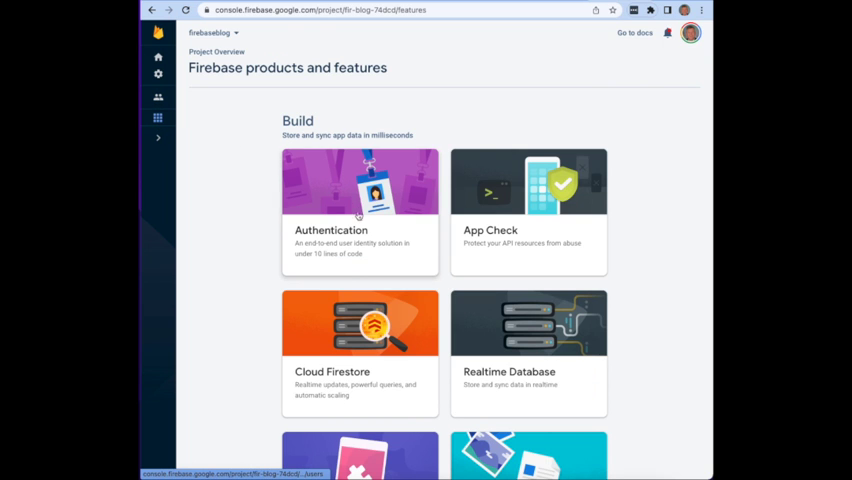
# Create a Cloud Firestore database in test mode at the nam5 (United States) location.
pyautogui.click(360, 324)
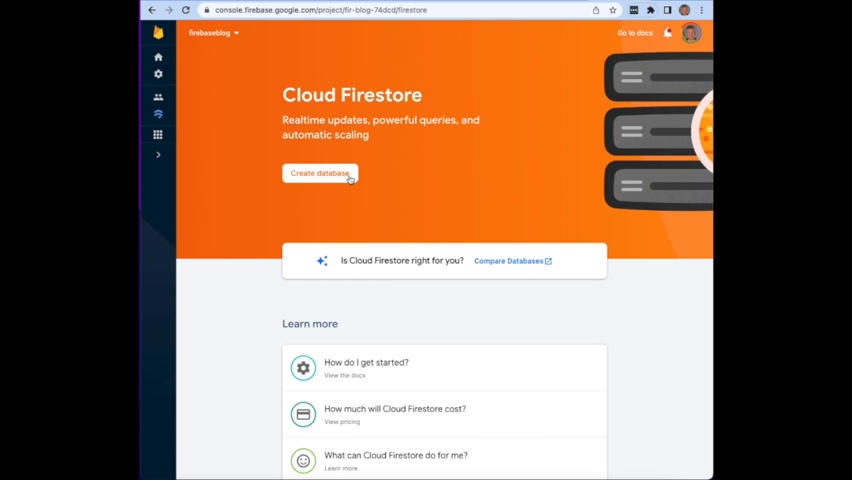
pyautogui.click(320, 172)
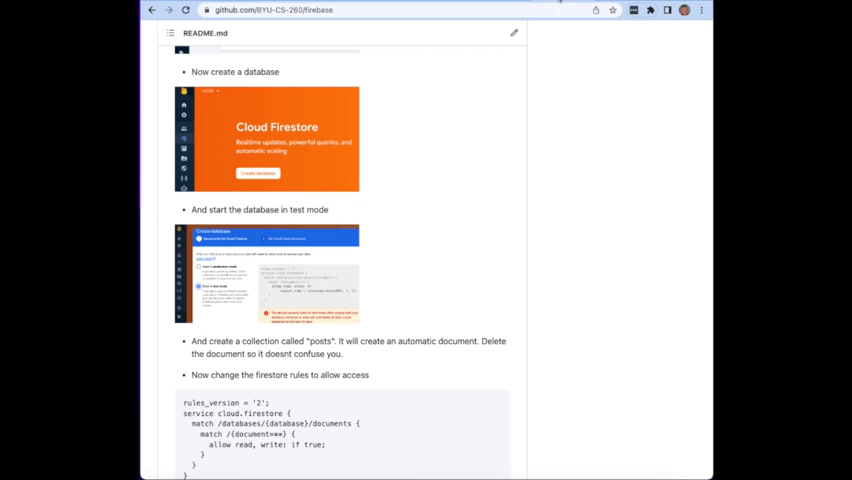
pyautogui.scroll(-3)
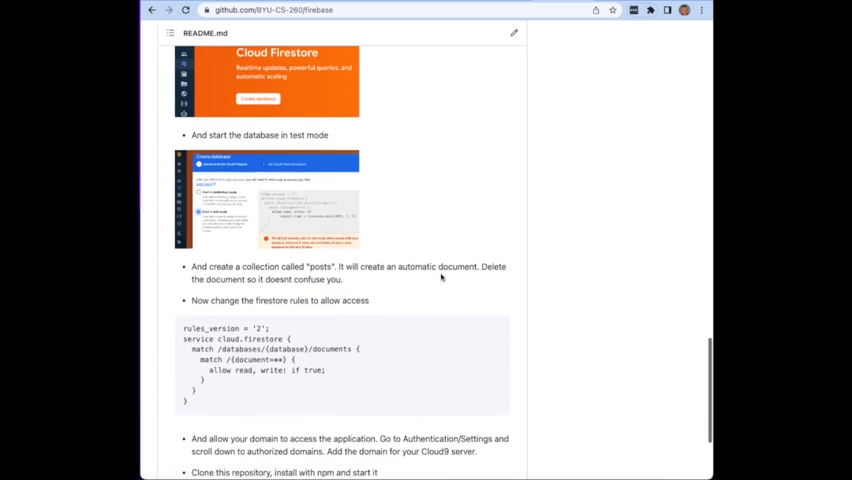
pyautogui.scroll(-3)
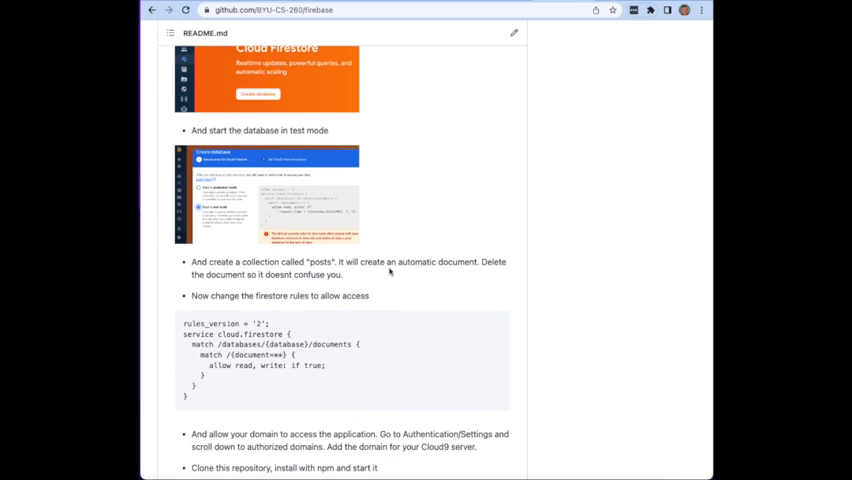
pyautogui.moveTo(332, 258)
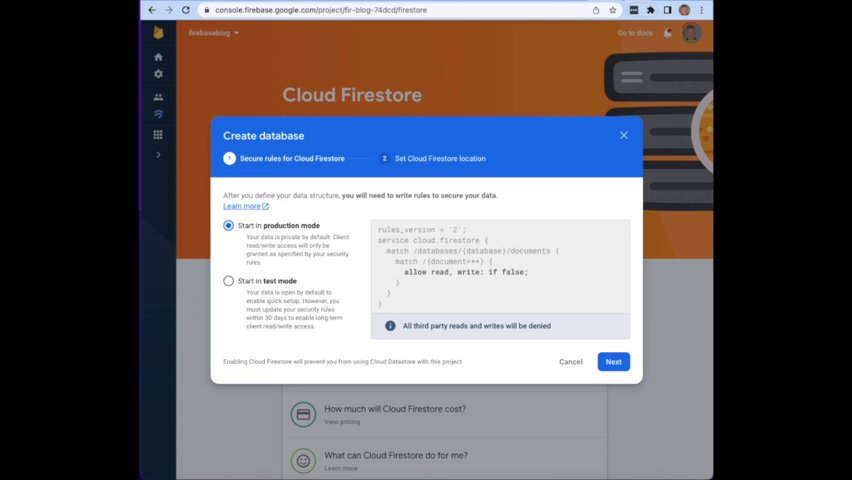
pyautogui.moveTo(230, 284)
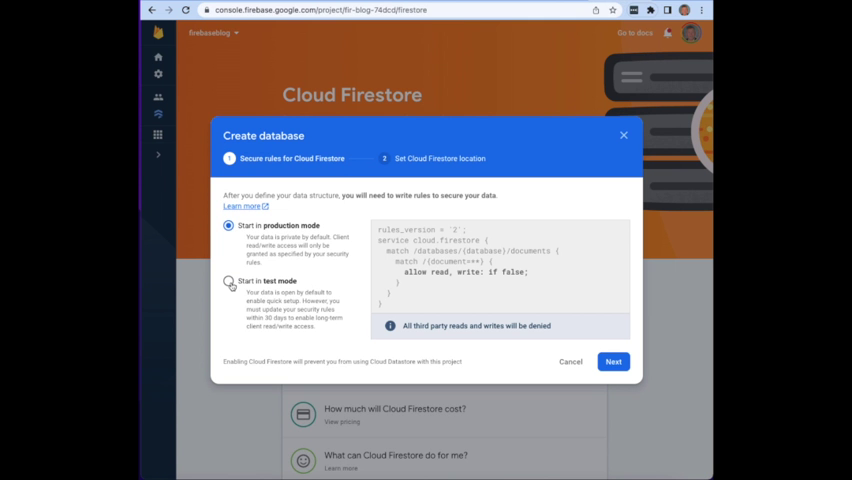
pyautogui.click(228, 278)
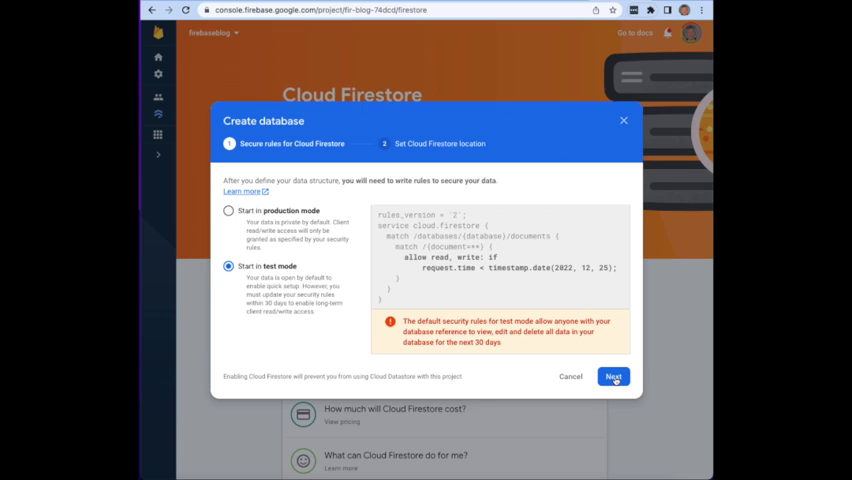
pyautogui.click(612, 376)
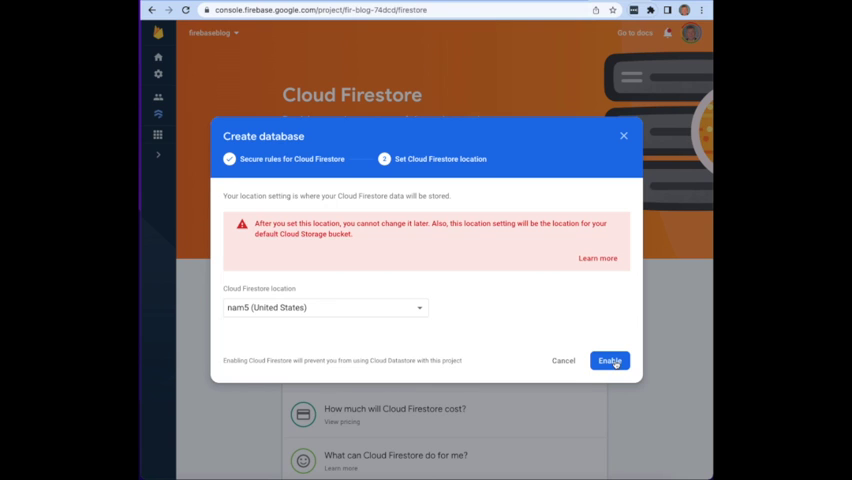
pyautogui.click(608, 360)
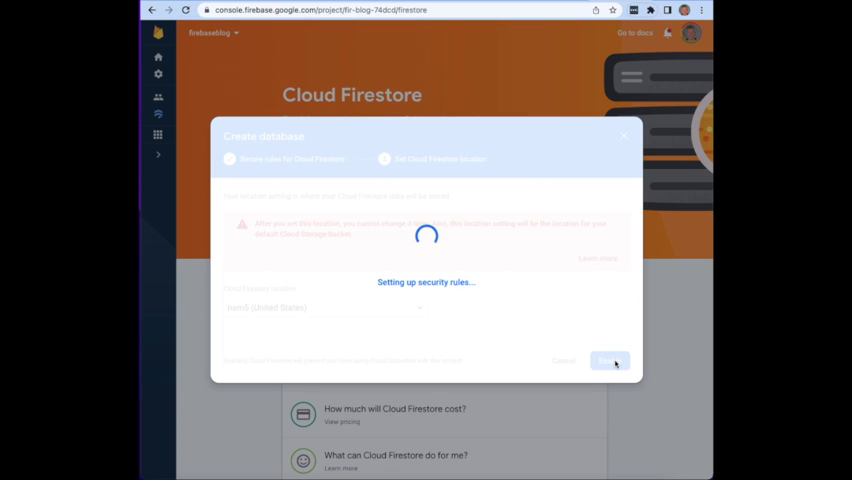
pyautogui.click(608, 360)
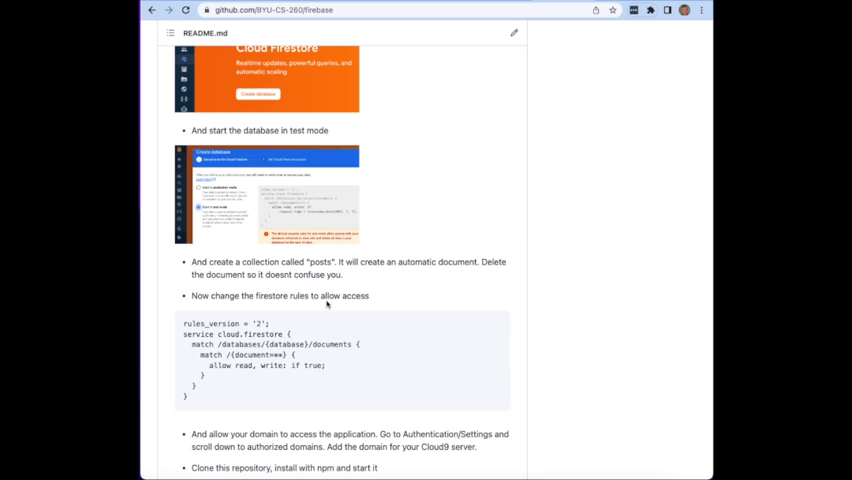
pyautogui.moveTo(328, 304)
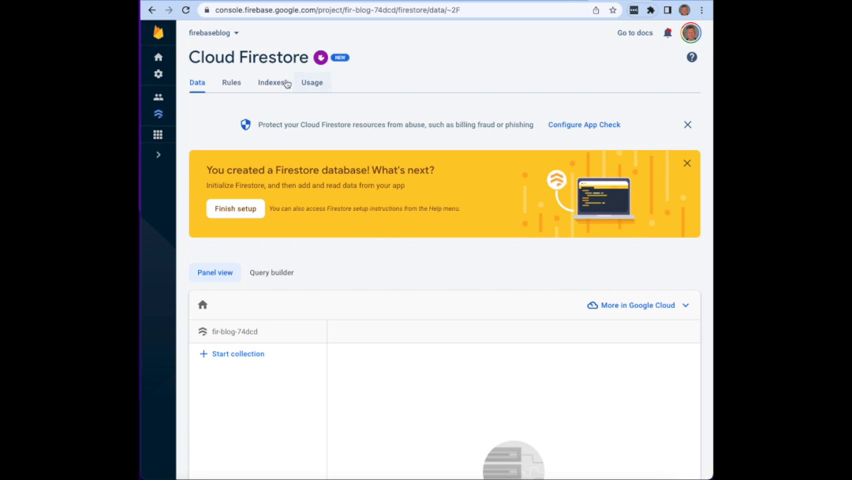
# Set the Firestore rules to allow read, write: if true; publish, and return to Data.
pyautogui.click(232, 82)
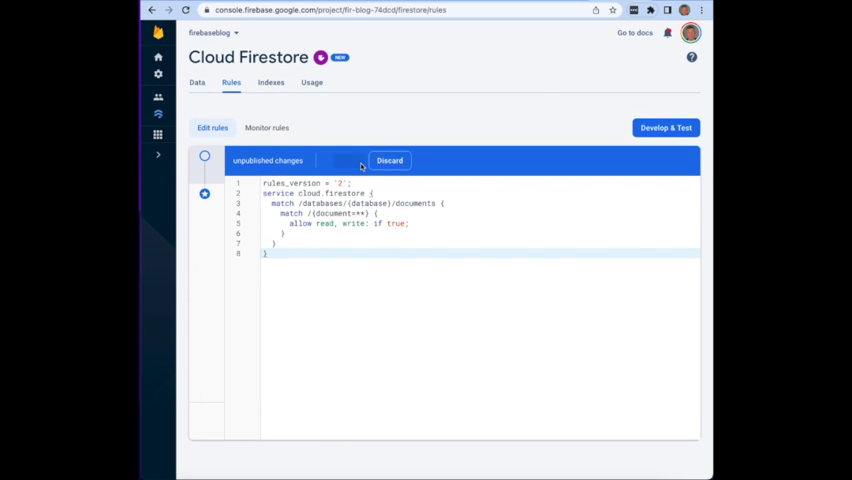
pyautogui.click(344, 160)
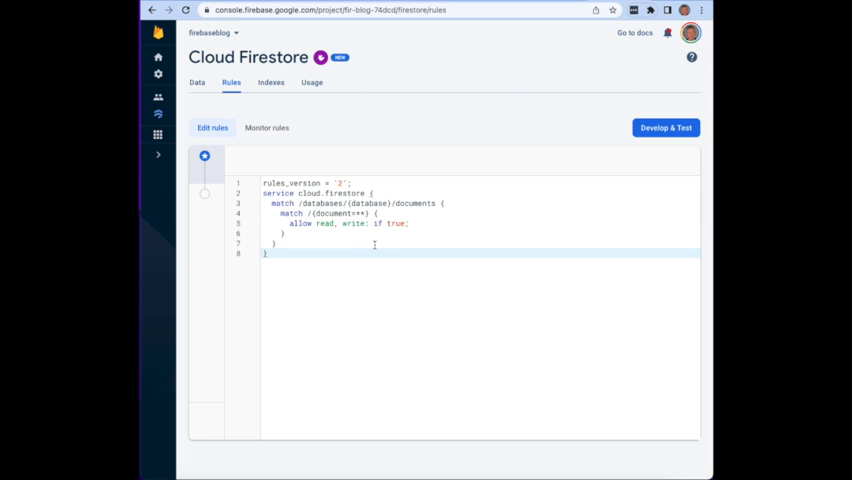
pyautogui.moveTo(524, 220)
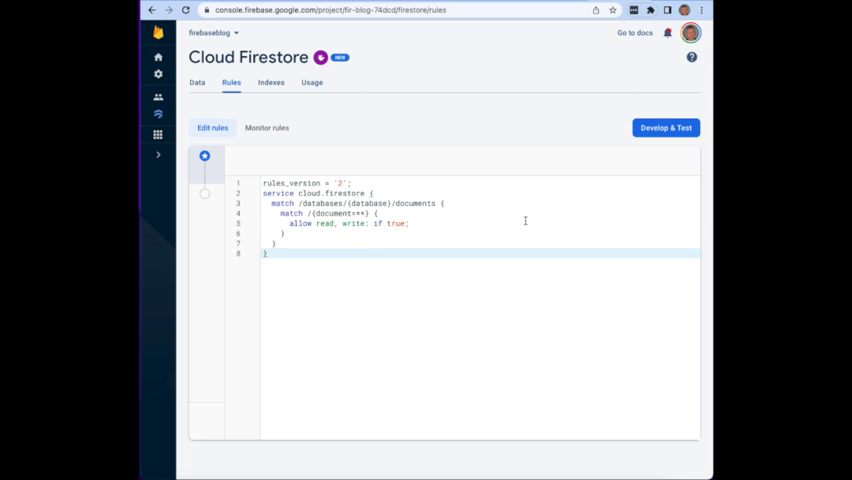
pyautogui.click(196, 82)
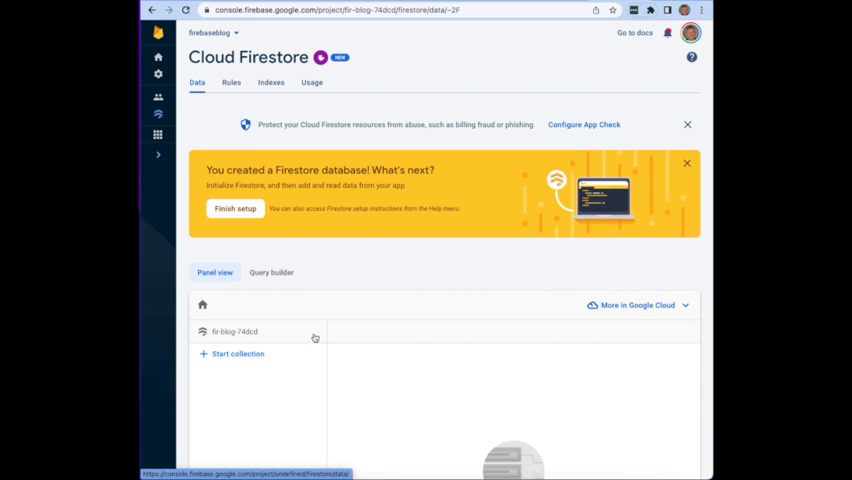
# Work through the remaining Firestore setup checklist down to the data view.
pyautogui.scroll(-3)
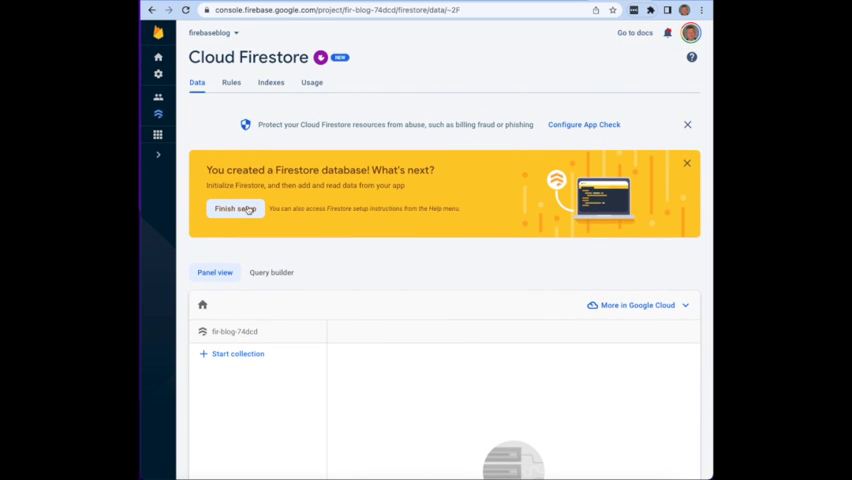
pyautogui.click(232, 208)
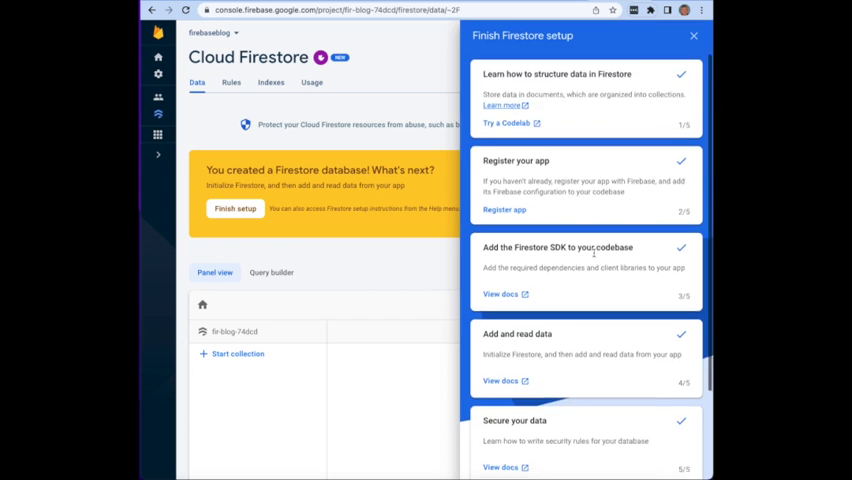
pyautogui.scroll(-3)
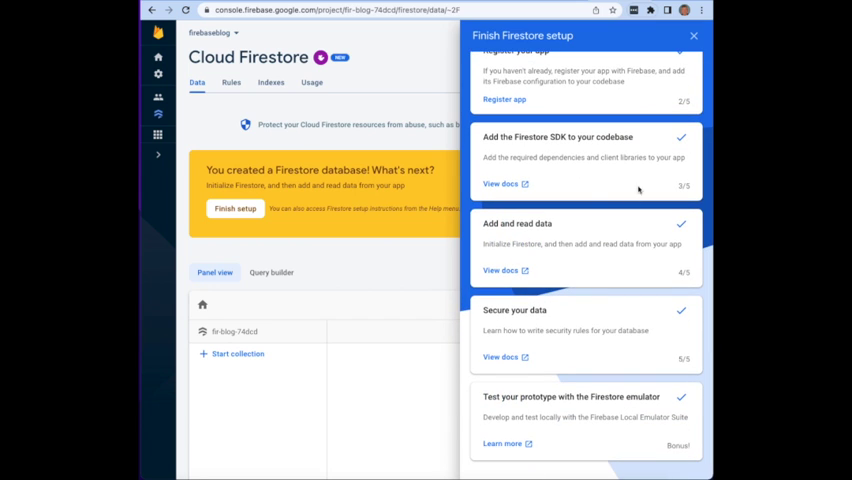
pyautogui.click(692, 36)
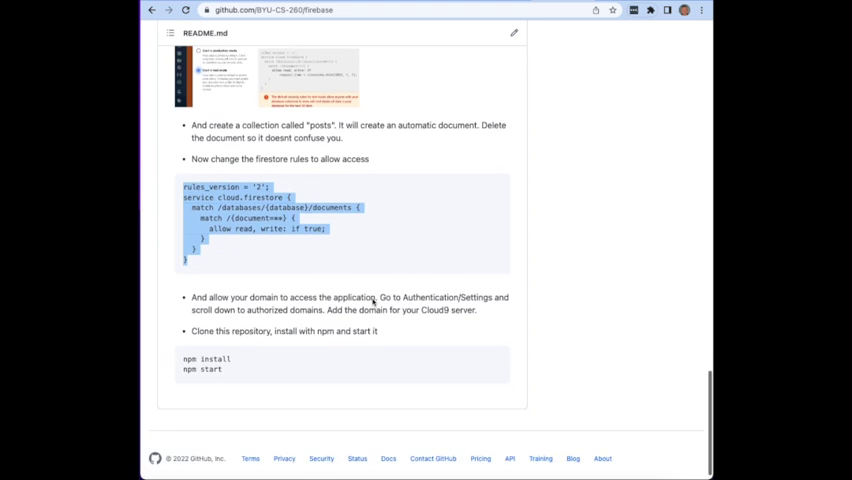
pyautogui.scroll(-3)
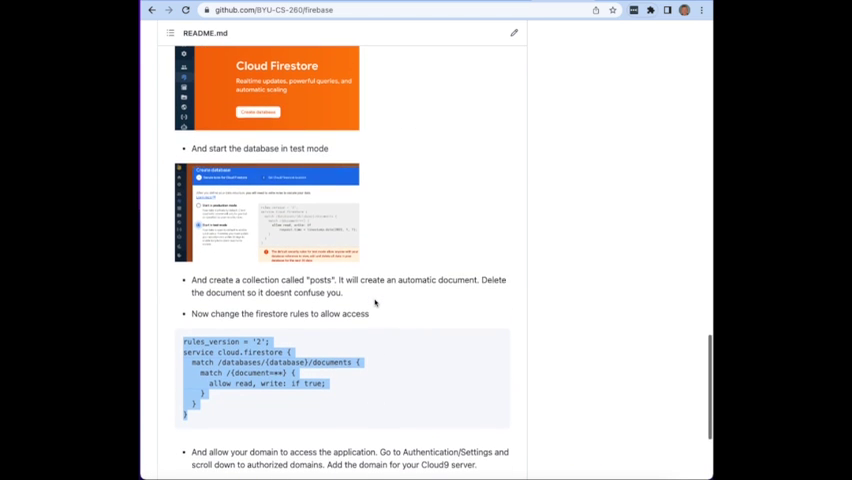
pyautogui.scroll(-3)
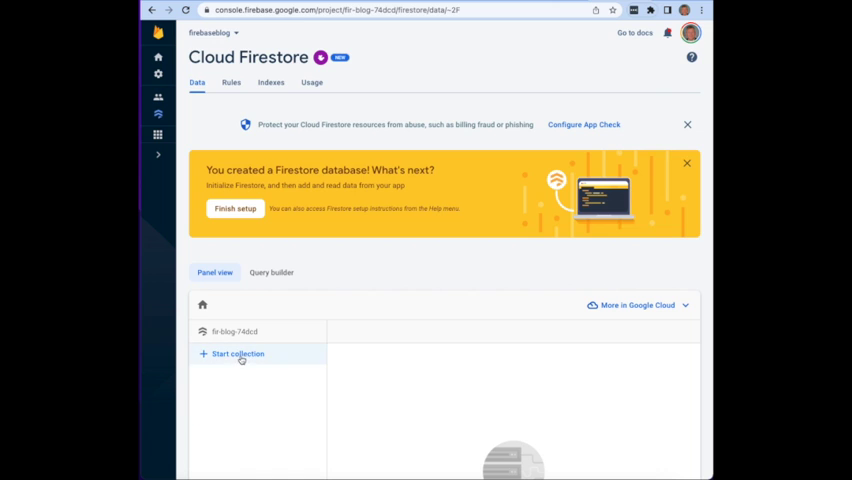
# Create the 'posts' collection with a first document given an automatic ID and save it.
pyautogui.click(238, 354)
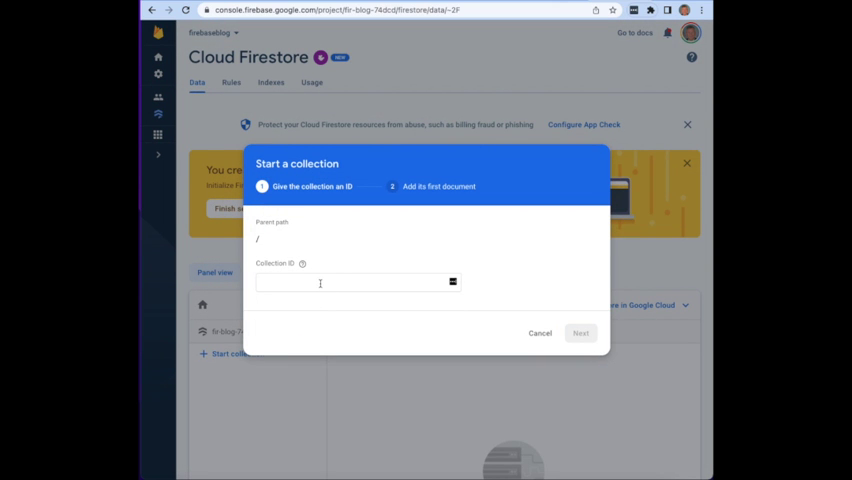
pyautogui.write('post')
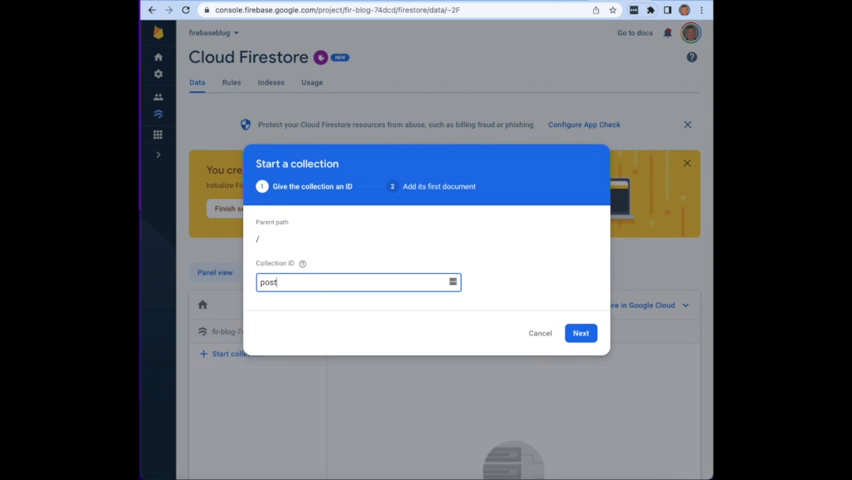
pyautogui.write('s')
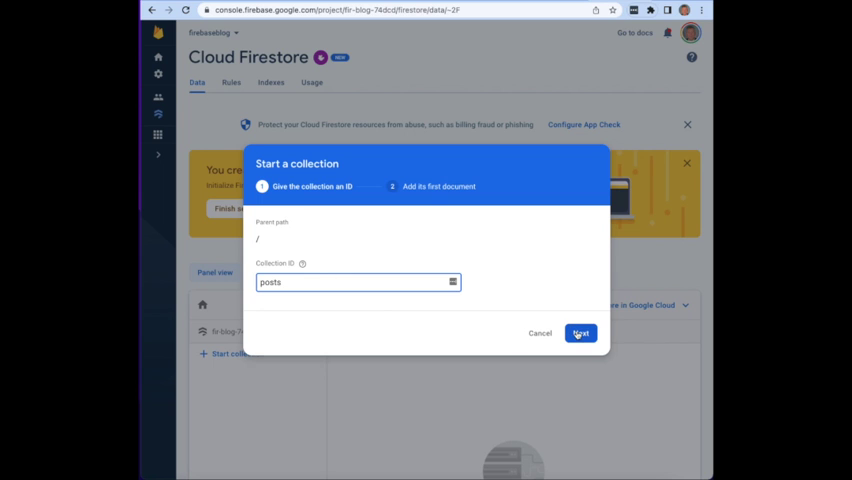
pyautogui.click(580, 332)
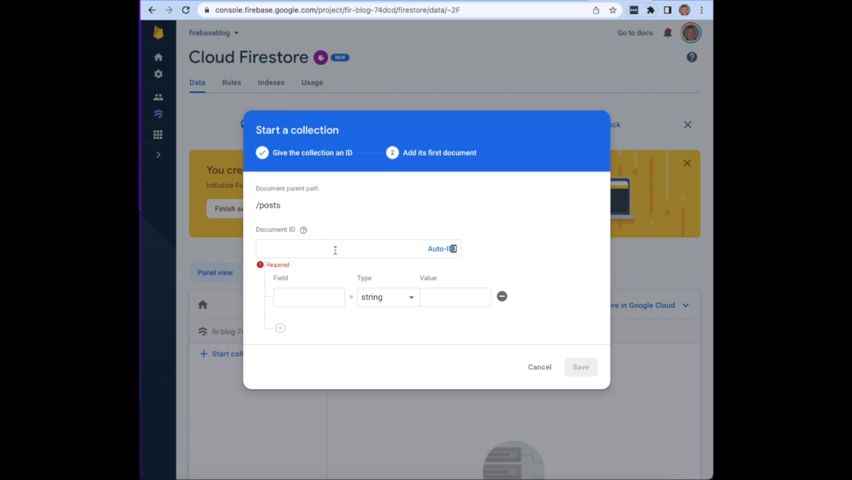
pyautogui.click(438, 248)
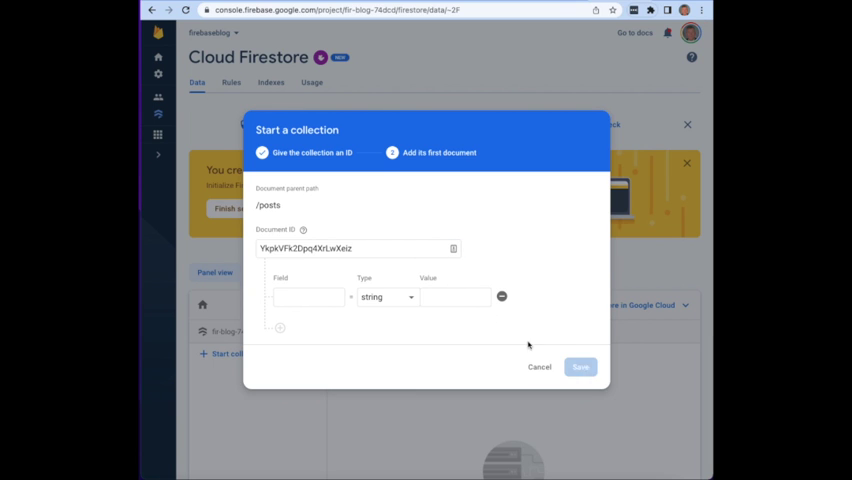
pyautogui.click(540, 368)
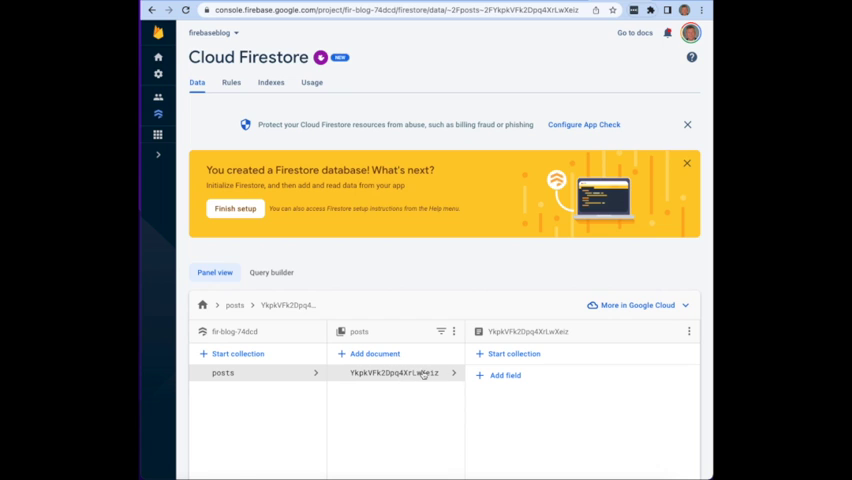
pyautogui.moveTo(410, 372)
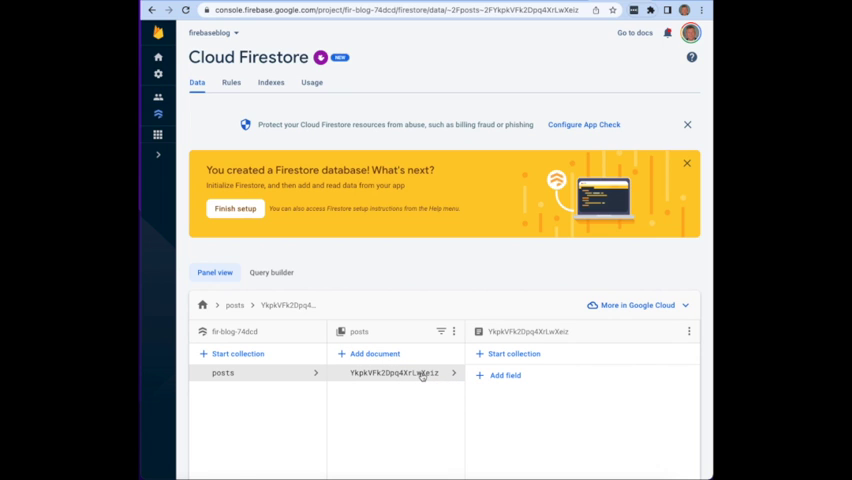
pyautogui.moveTo(452, 376)
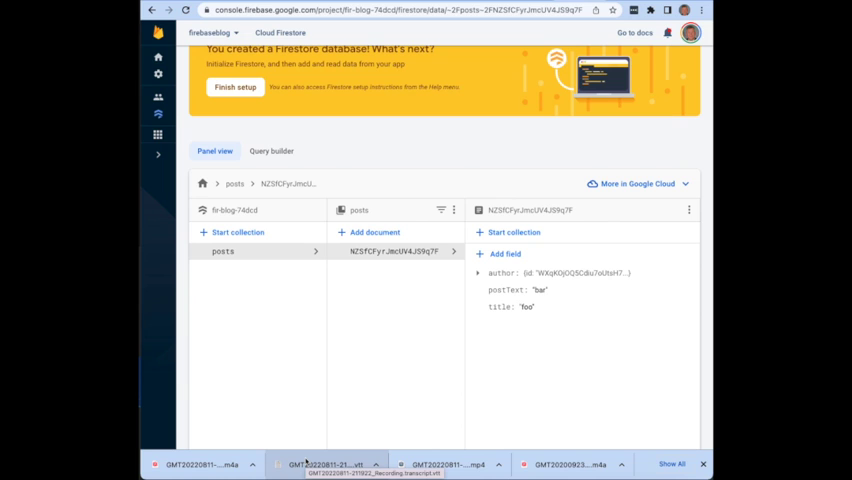
pyautogui.moveTo(416, 266)
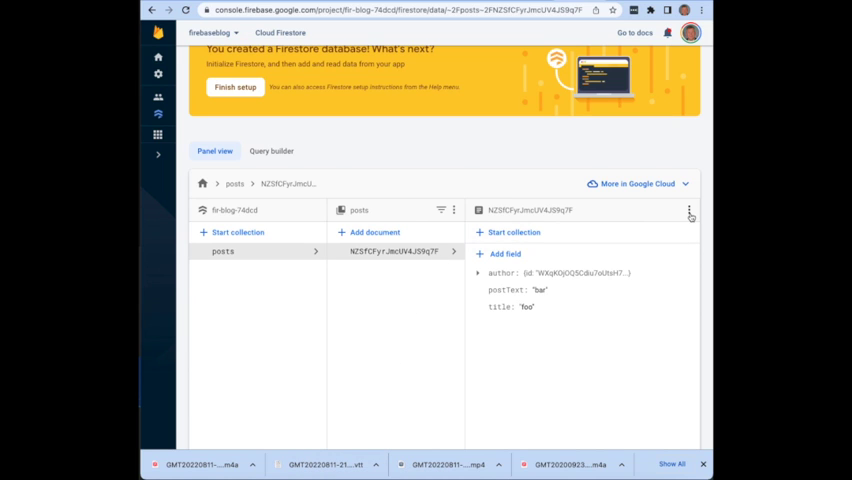
# Delete the auto-ID document from the posts collection, leaving it empty.
pyautogui.click(688, 212)
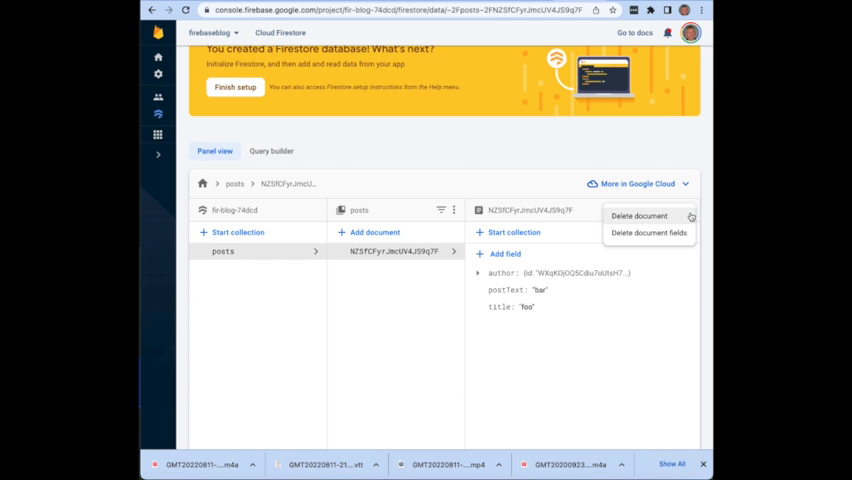
pyautogui.click(640, 216)
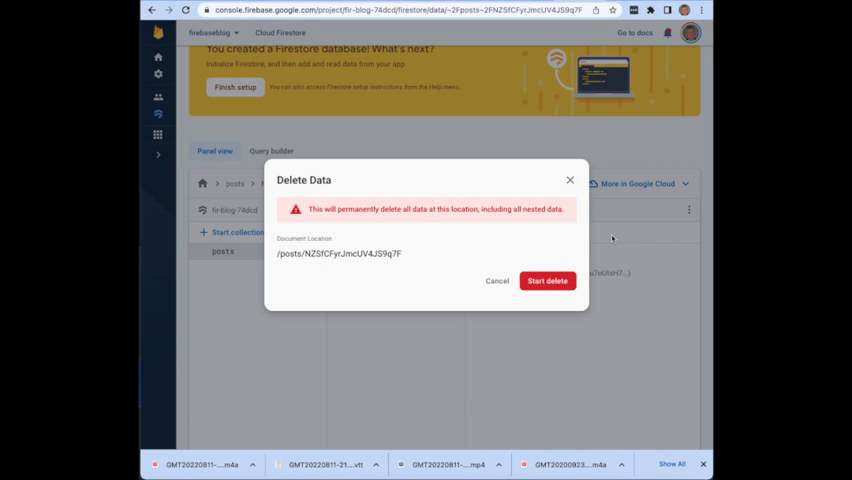
pyautogui.click(548, 280)
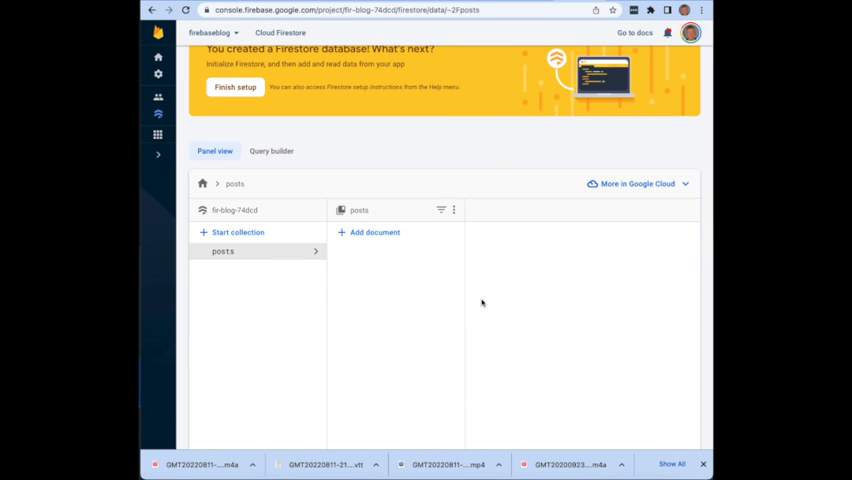
pyautogui.moveTo(438, 360)
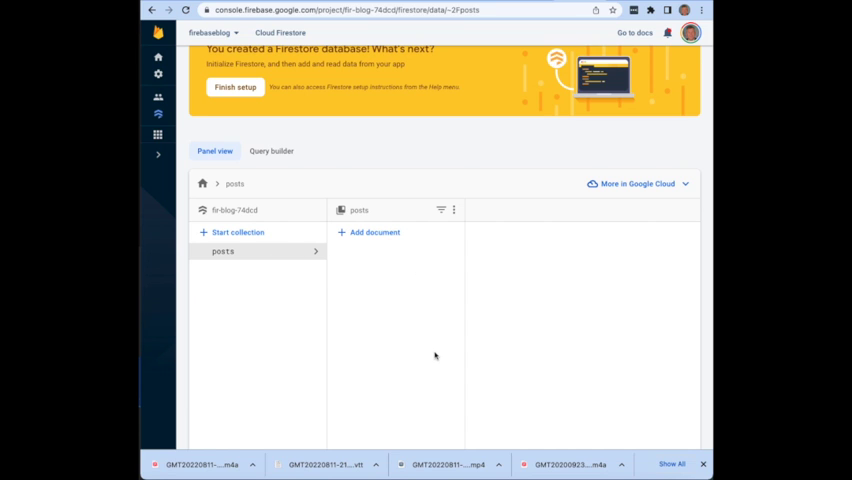
pyautogui.moveTo(436, 356)
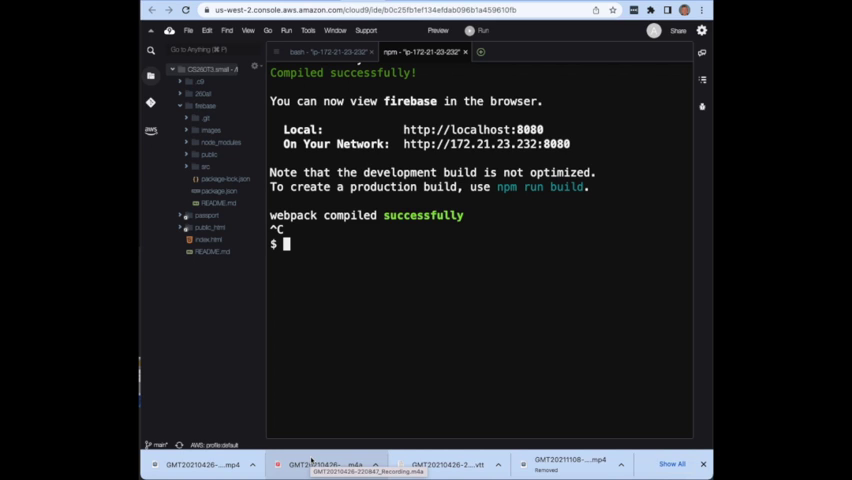
# Restart the dev server with npm start so the blog's login page is served again.
pyautogui.write('npm st')
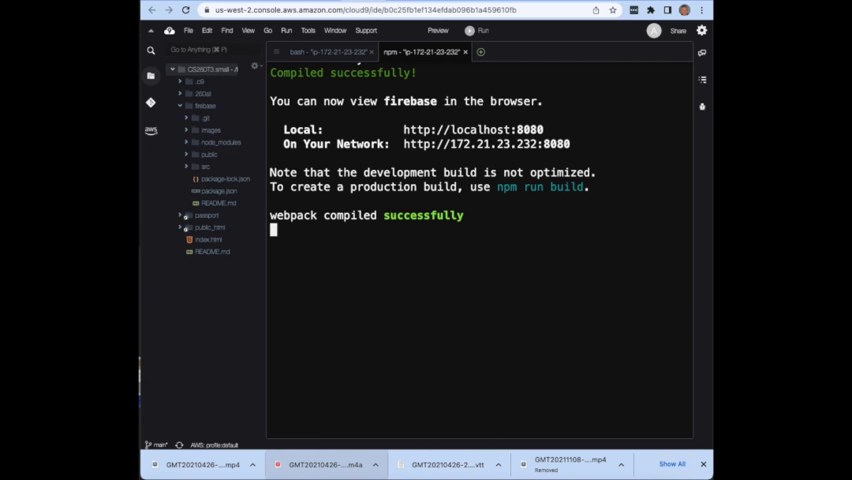
pyautogui.moveTo(404, 148)
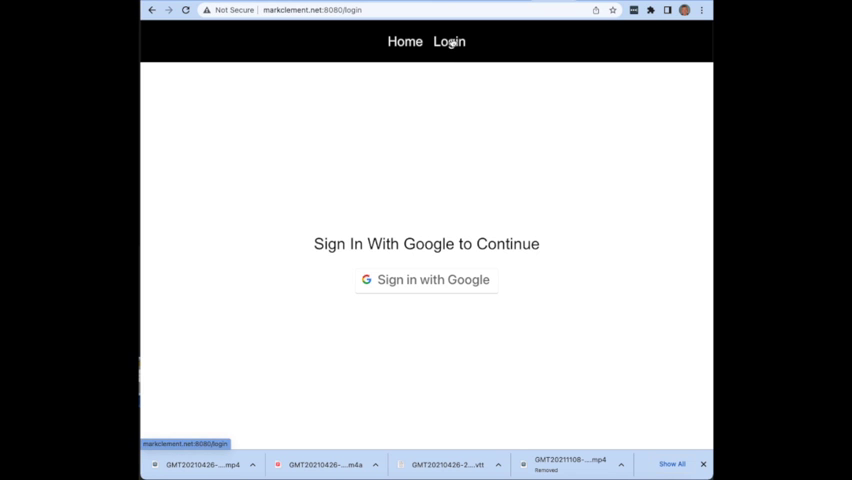
# Sign in to the blog with the chosen Google account.
pyautogui.click(424, 280)
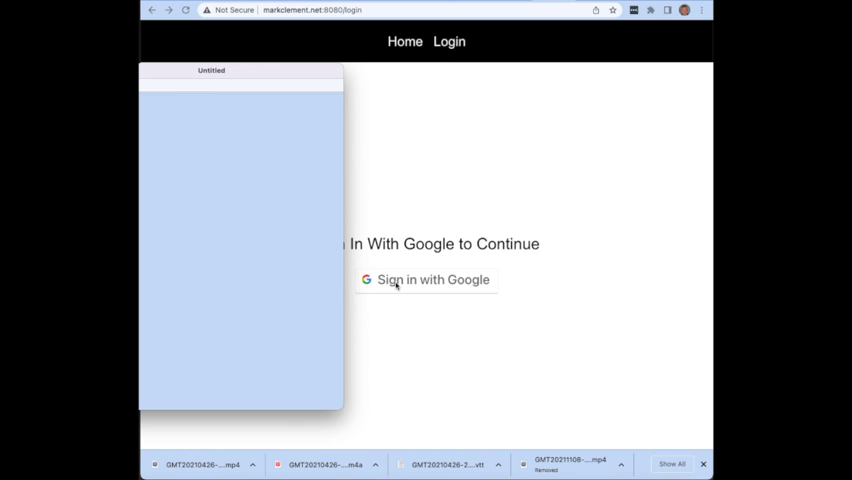
pyautogui.click(424, 280)
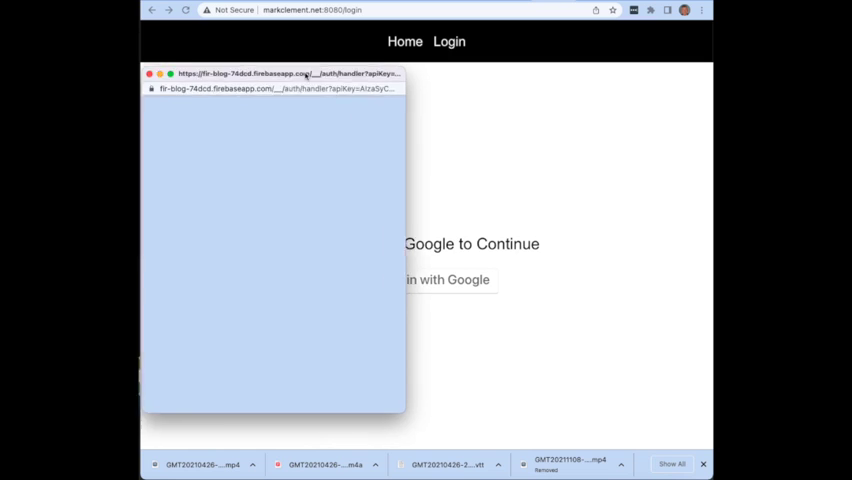
pyautogui.click(444, 280)
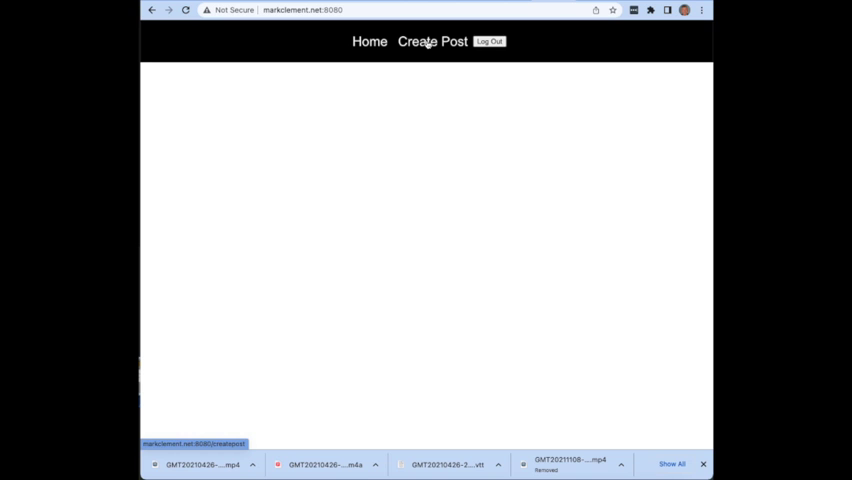
# Publish a new post titled 'foo' with body 'bar'.
pyautogui.click(432, 40)
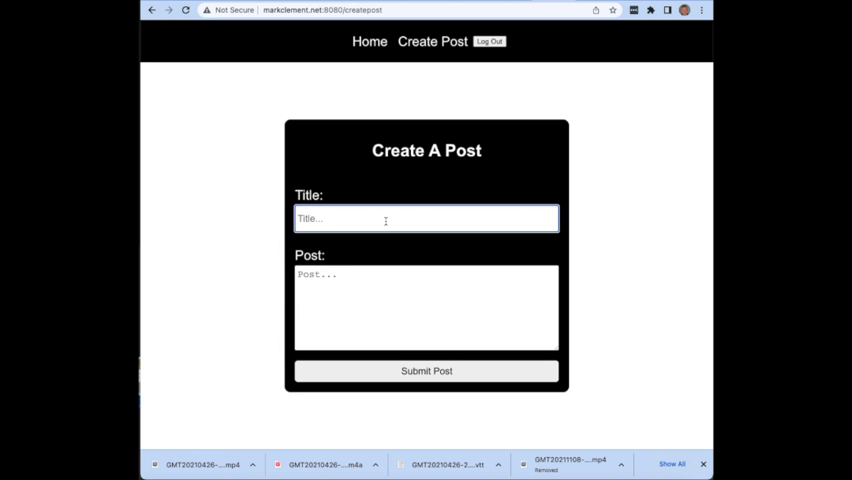
pyautogui.write('bar')
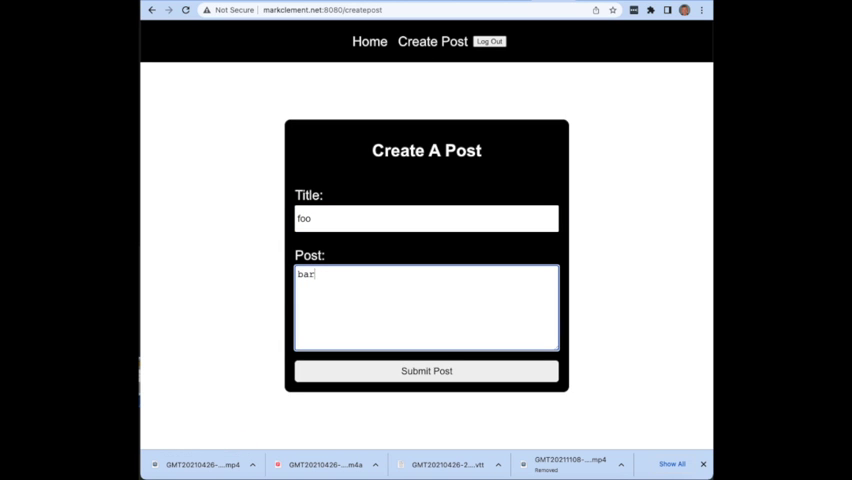
pyautogui.click(426, 372)
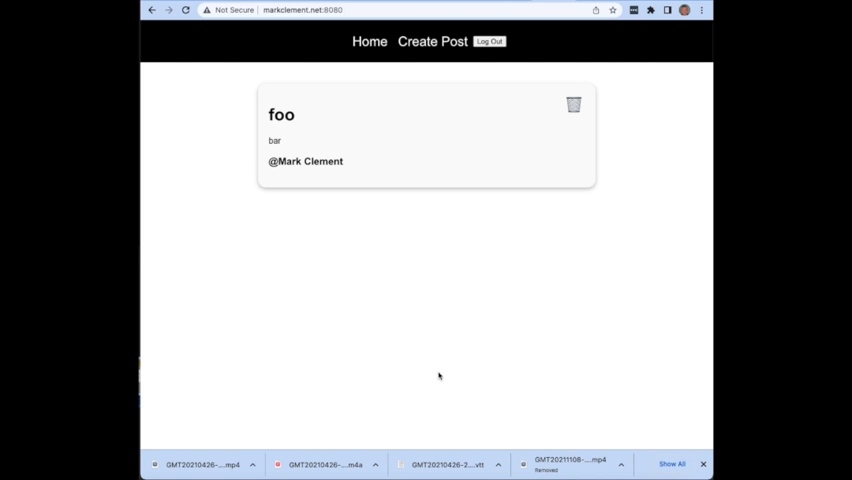
pyautogui.moveTo(330, 178)
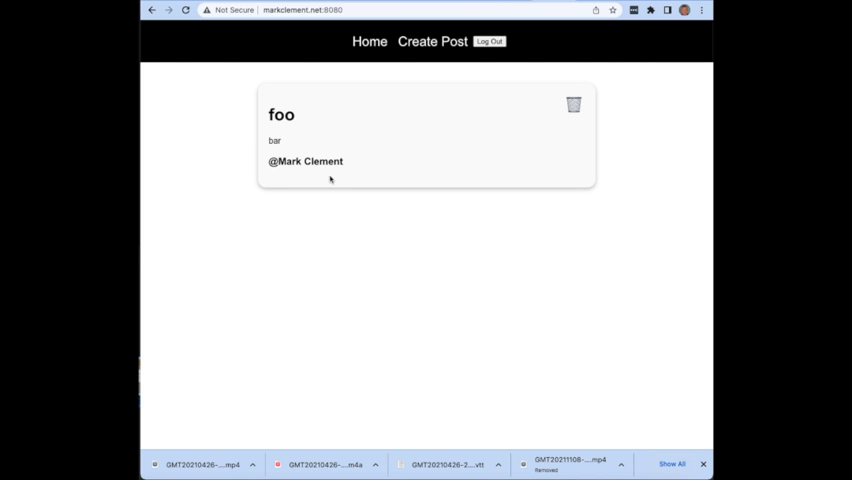
pyautogui.moveTo(280, 160)
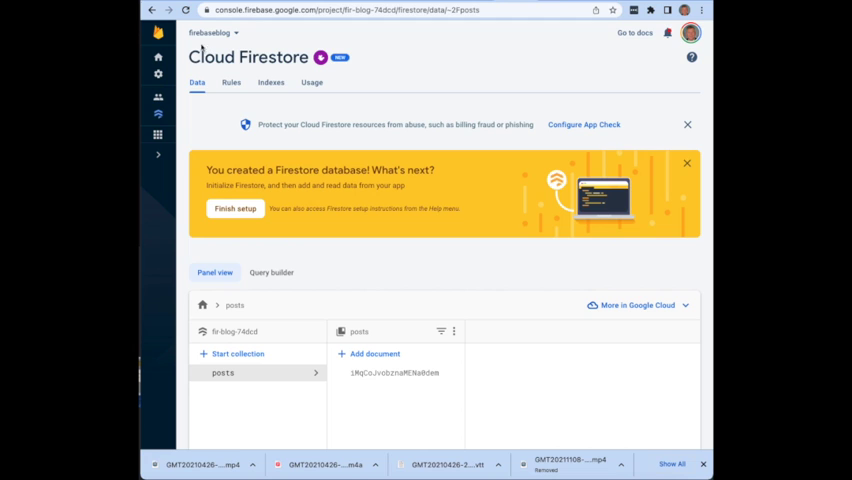
pyautogui.moveTo(296, 200)
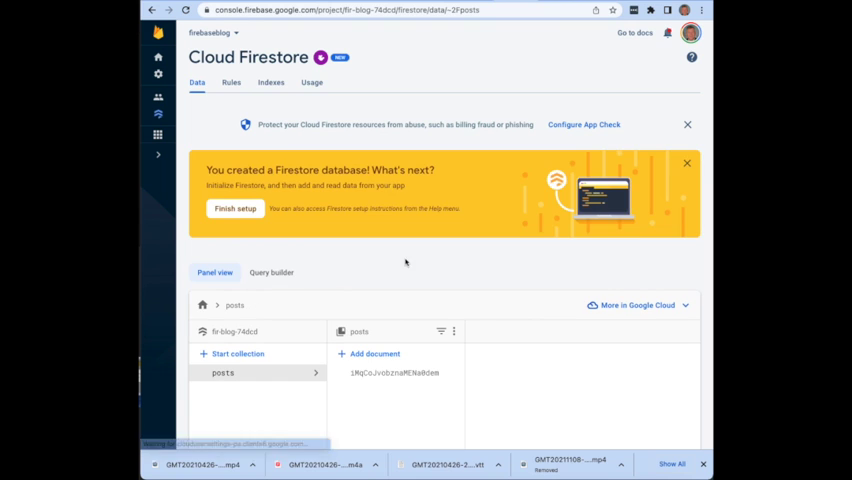
# View the new foo document in Firestore's posts collection, then return to the blog.
pyautogui.click(392, 372)
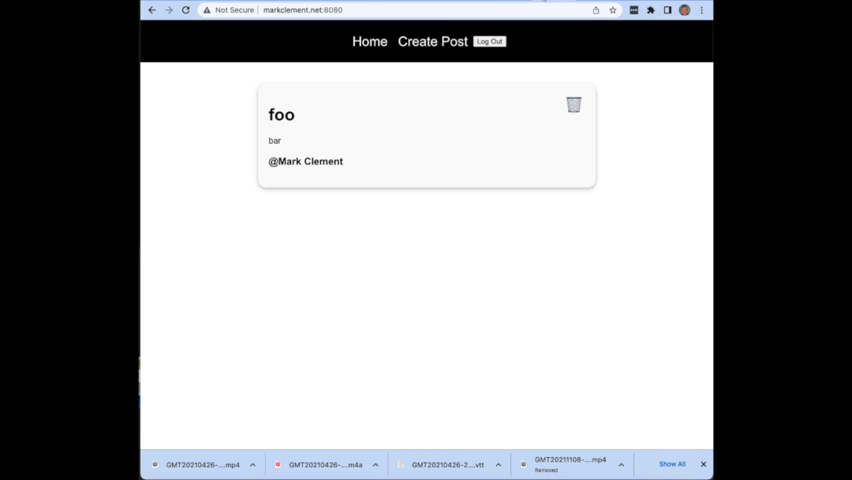
pyautogui.moveTo(360, 96)
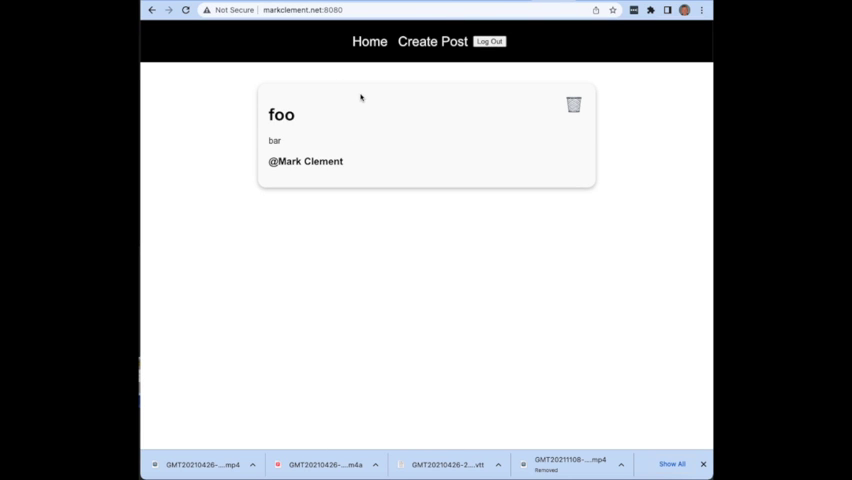